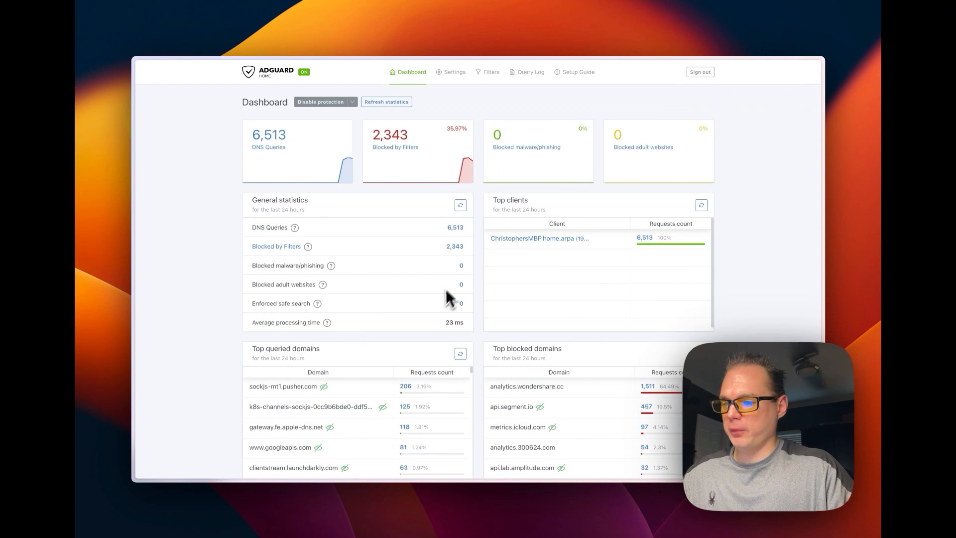
mouse_move(241, 256)
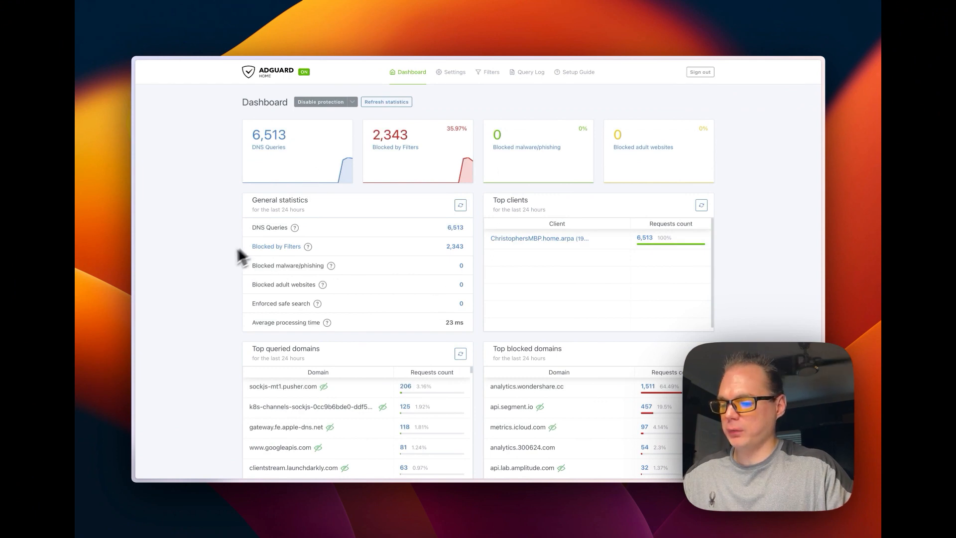
mouse_move(219, 266)
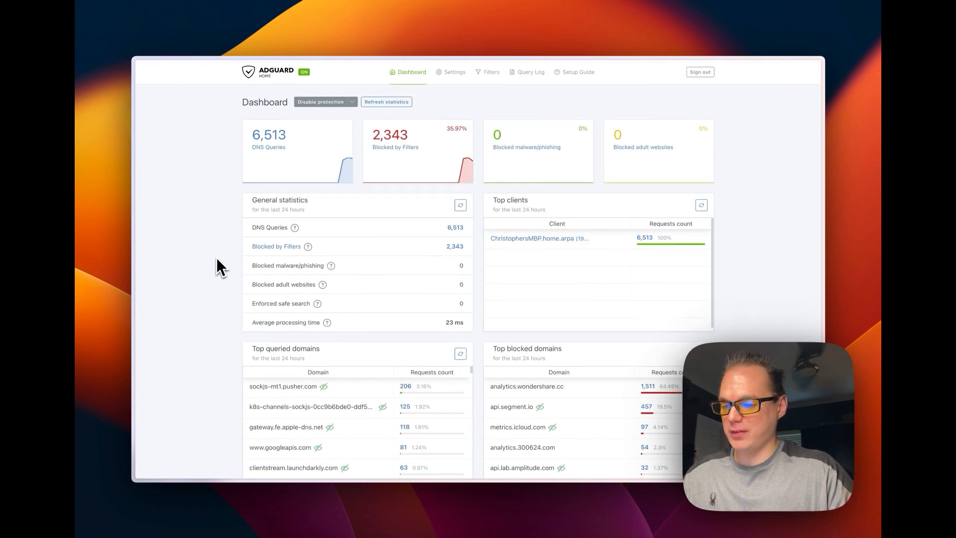
mouse_move(442, 165)
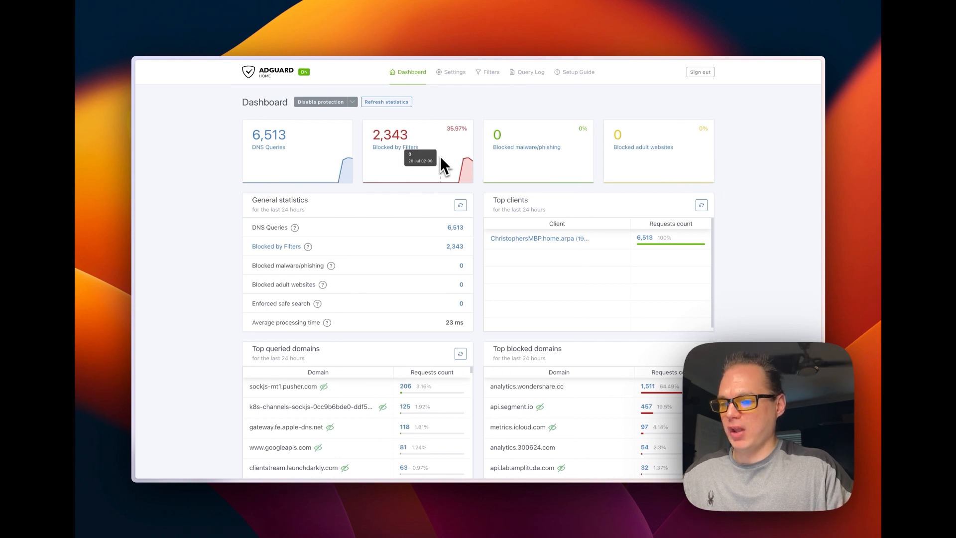
mouse_move(466, 169)
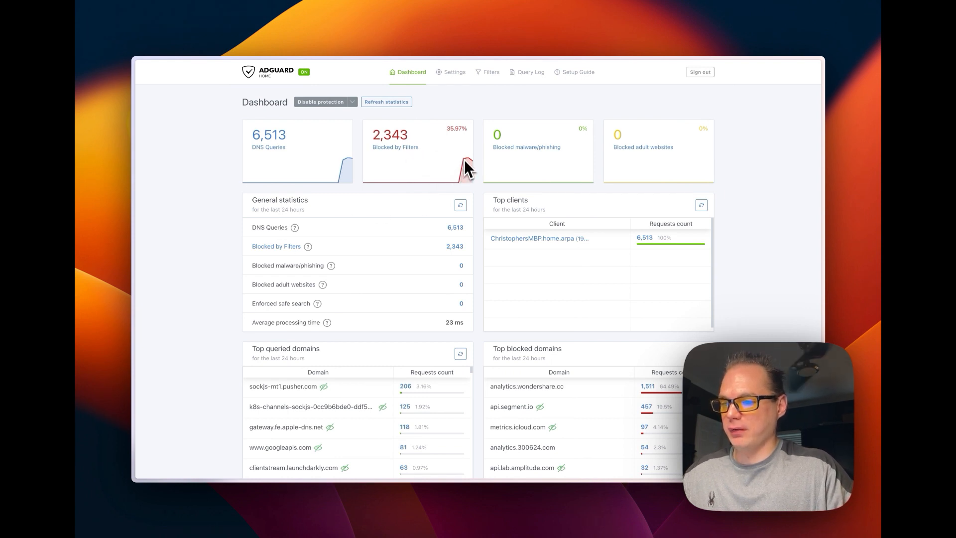
mouse_move(454, 75)
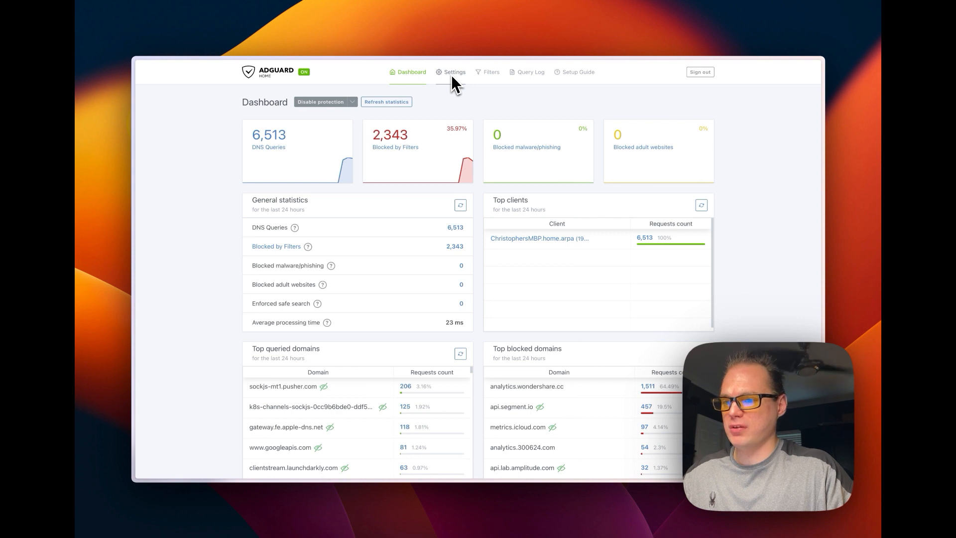
Navigate through the Filters menu to the empty DNS rewrites page
left_click(491, 72)
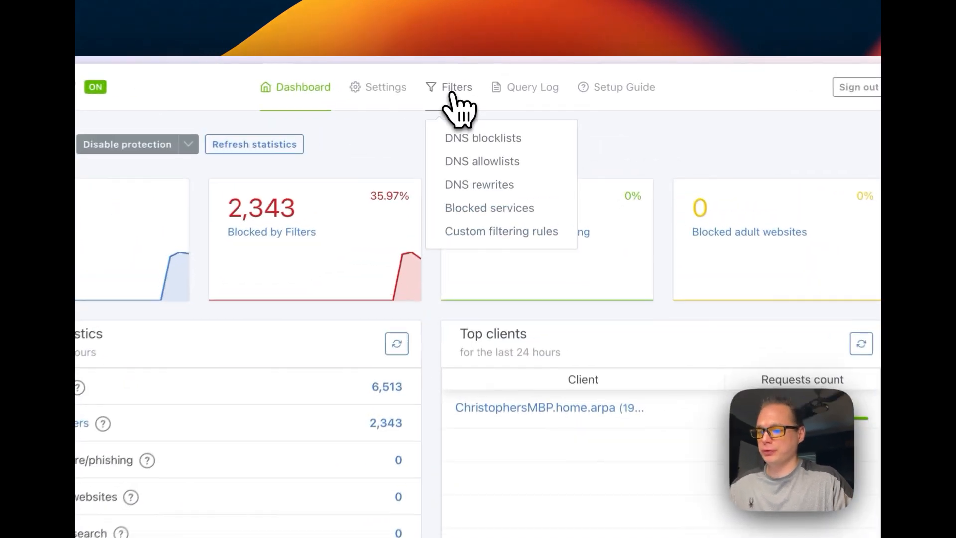
left_click(479, 184)
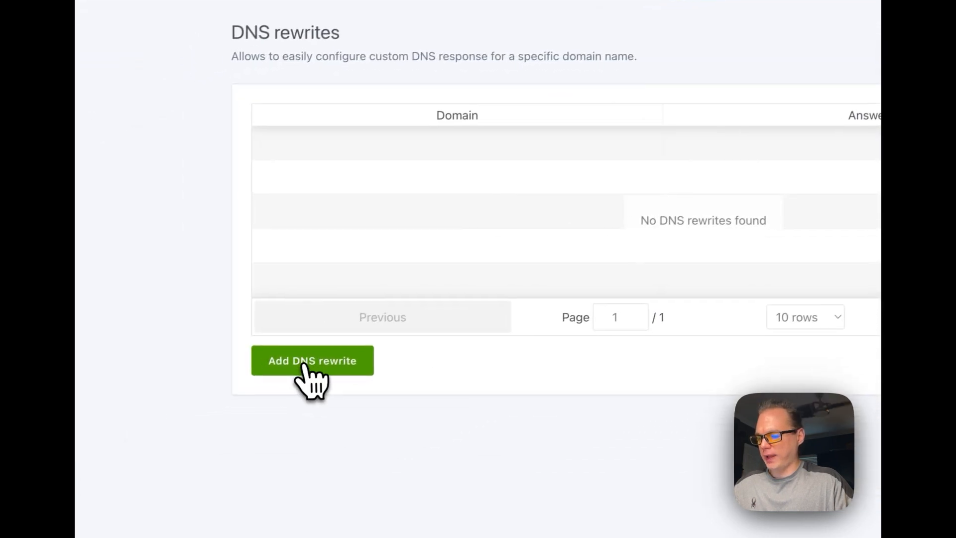
Fill a new rewrite with domain adguard.bbtw.xyz and answer 192.168.1.136, removing the :8123 suffix
left_click(312, 360)
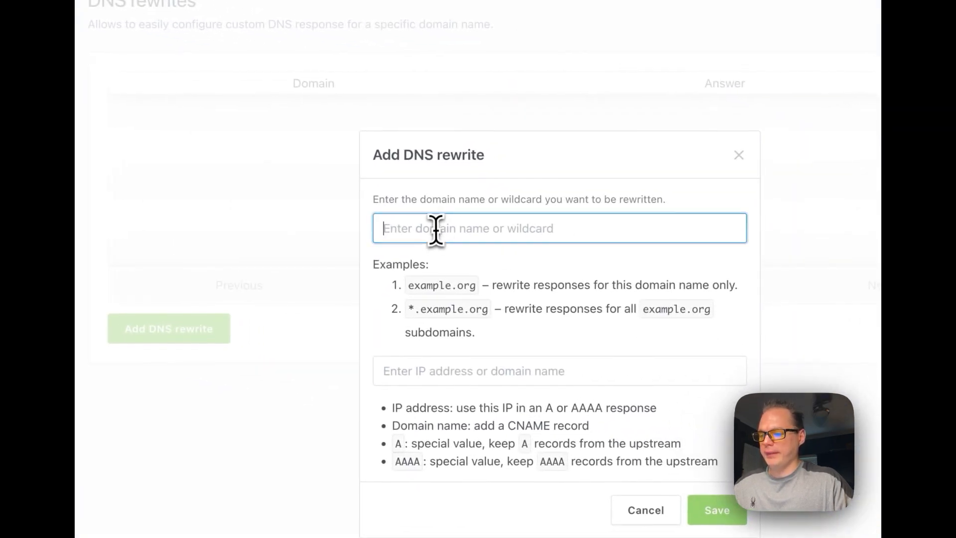
type("adguard")
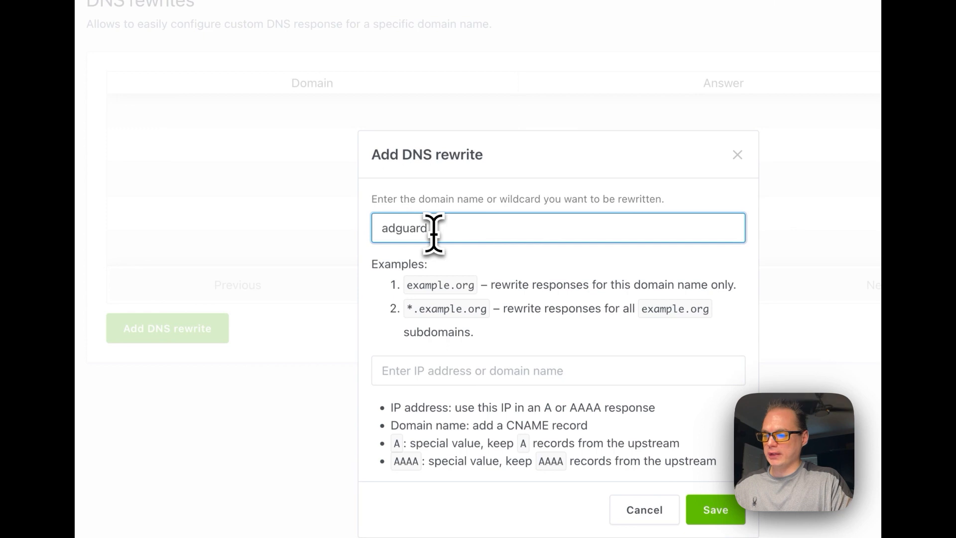
type("b")
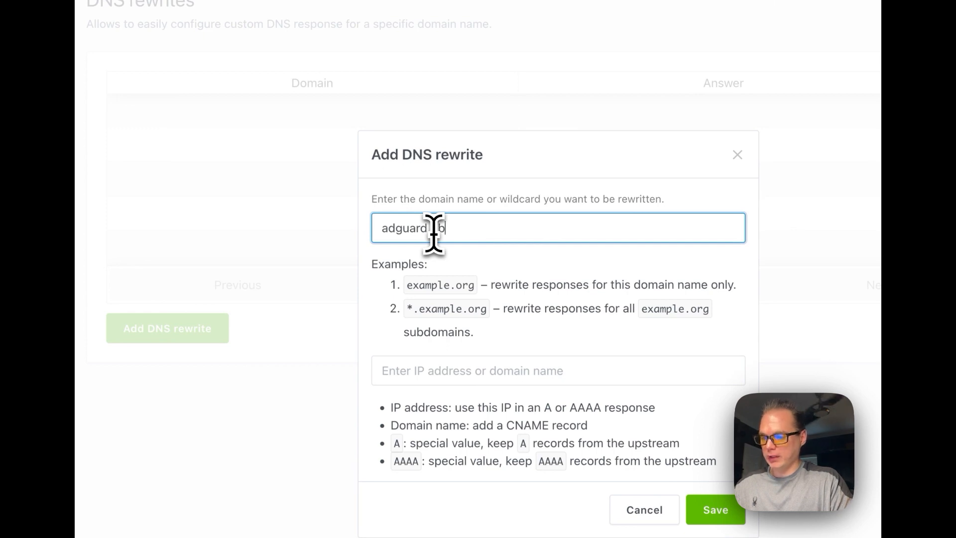
type("tw.xyz")
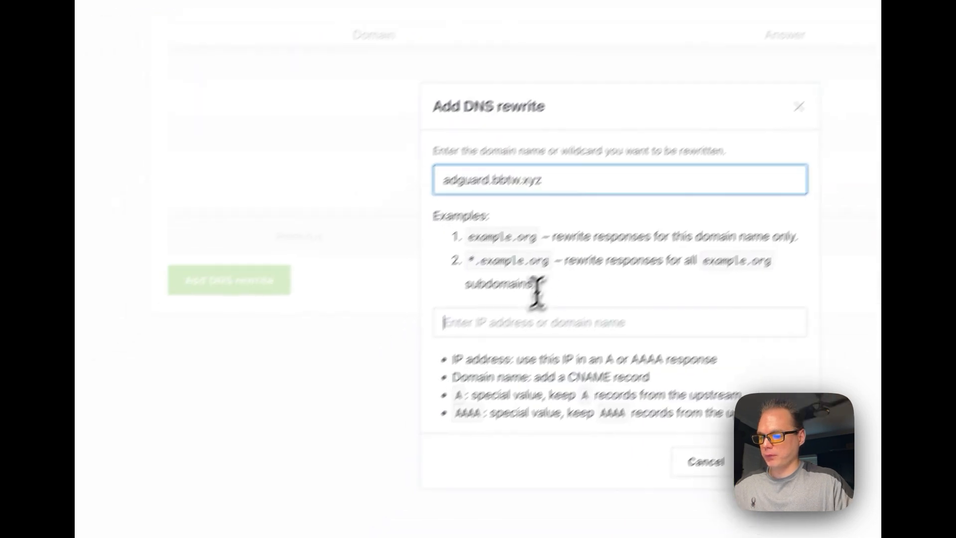
key("cmd+v")
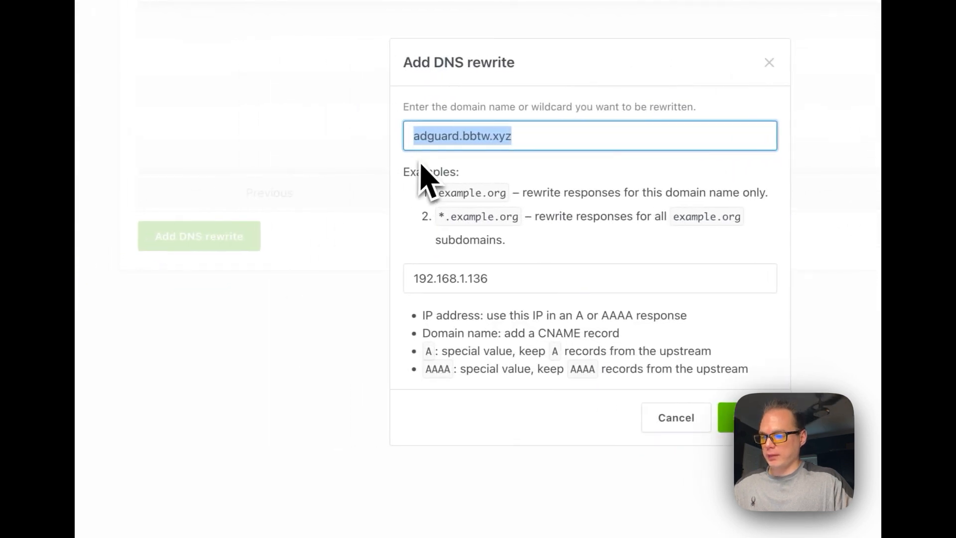
mouse_move(444, 136)
type(":")
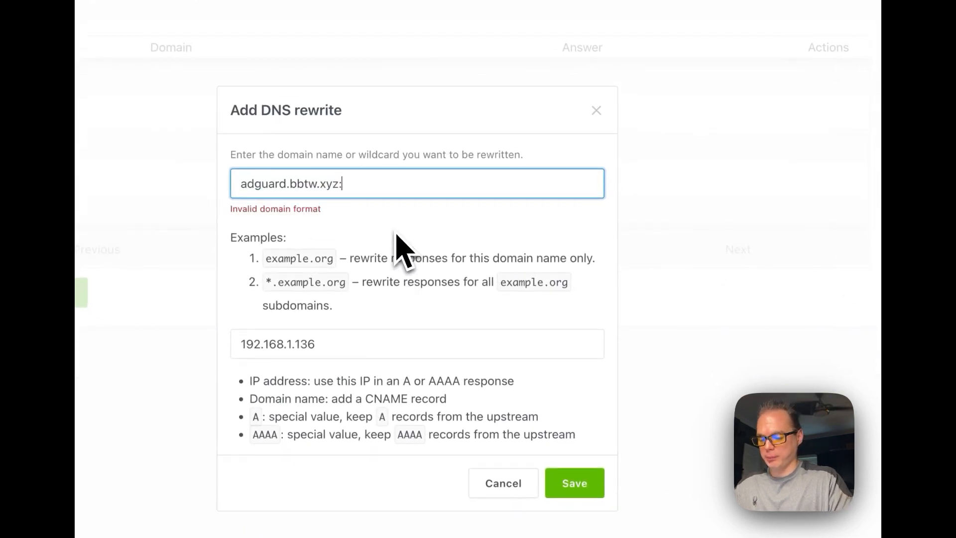
type("8")
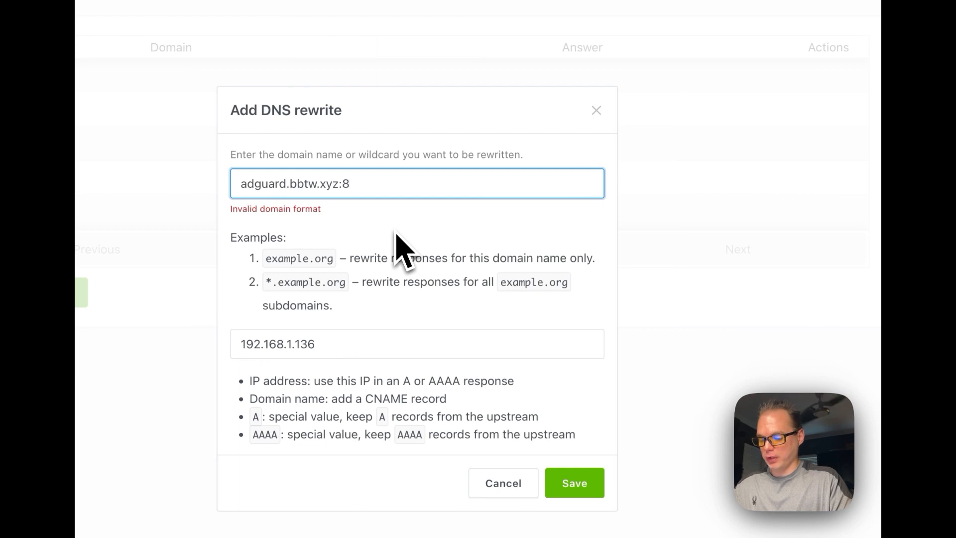
type("123")
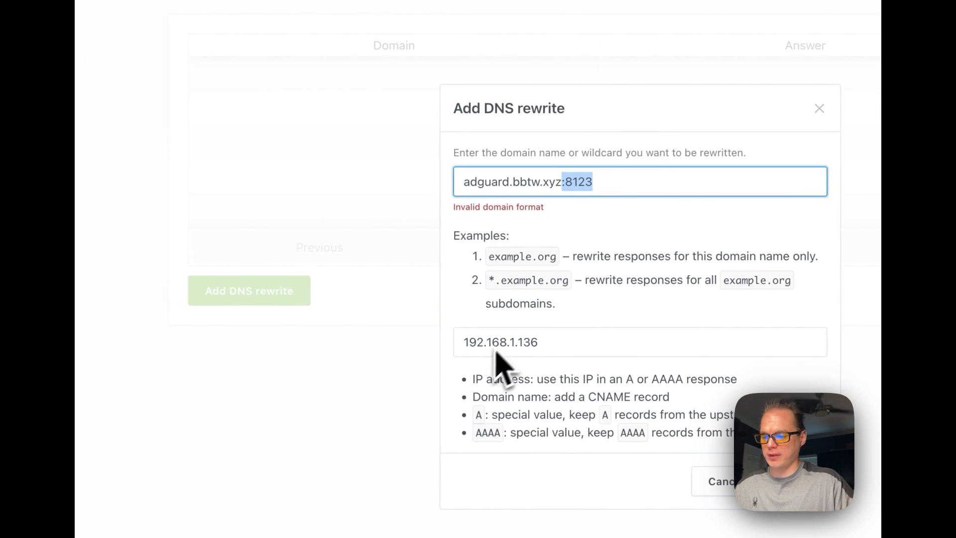
mouse_move(523, 366)
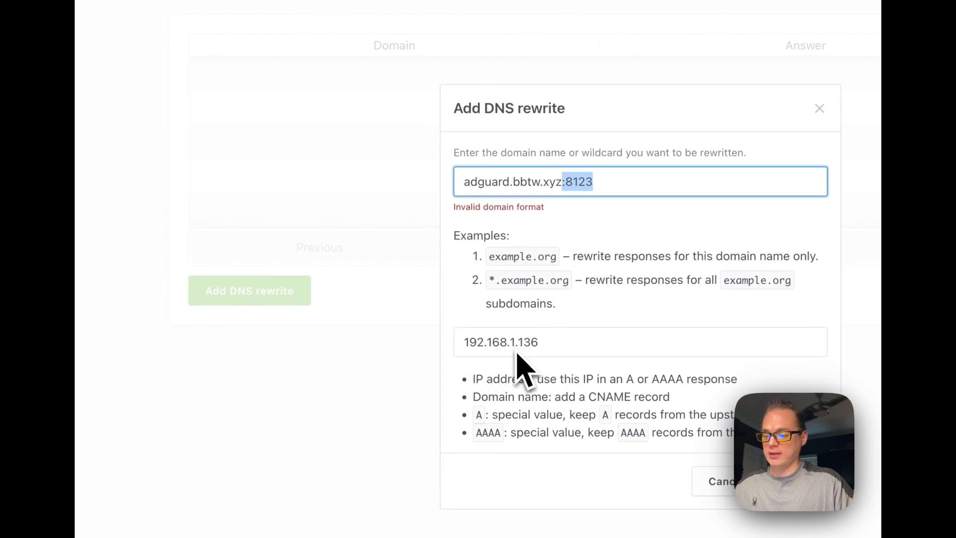
key("Backspace")
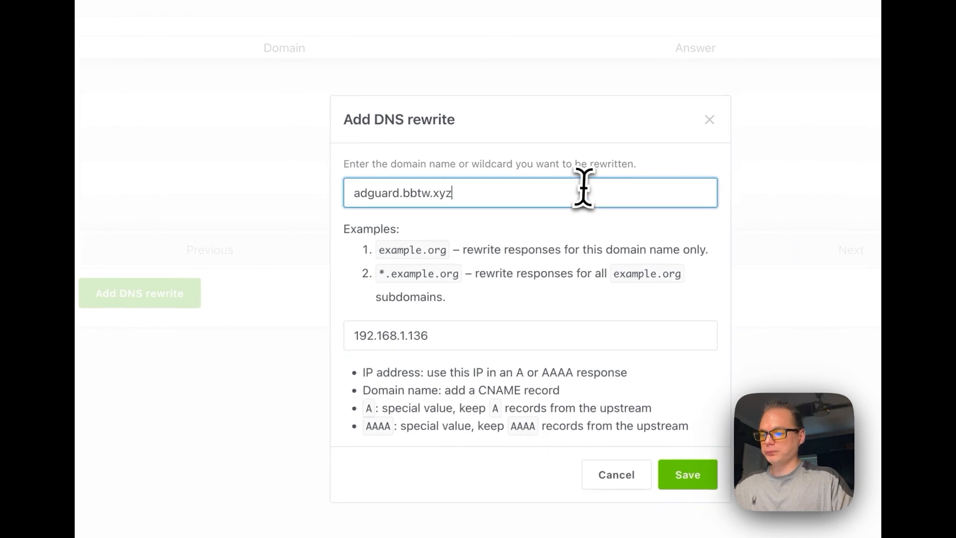
mouse_move(500, 274)
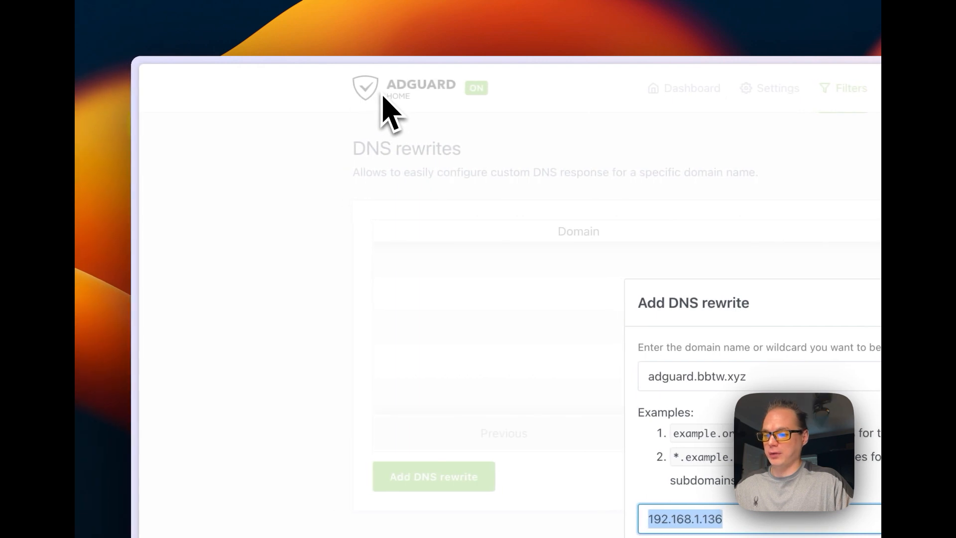
mouse_move(366, 189)
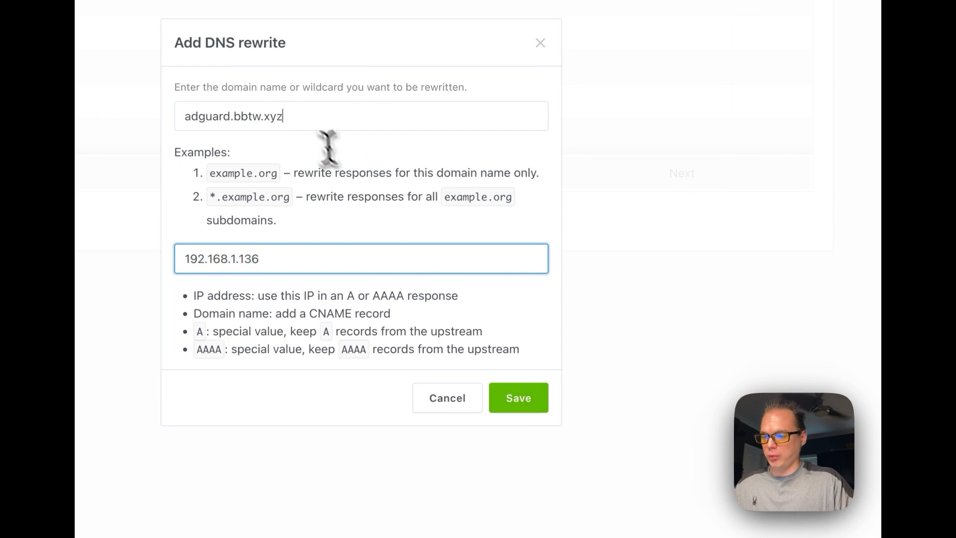
key("cmd+c")
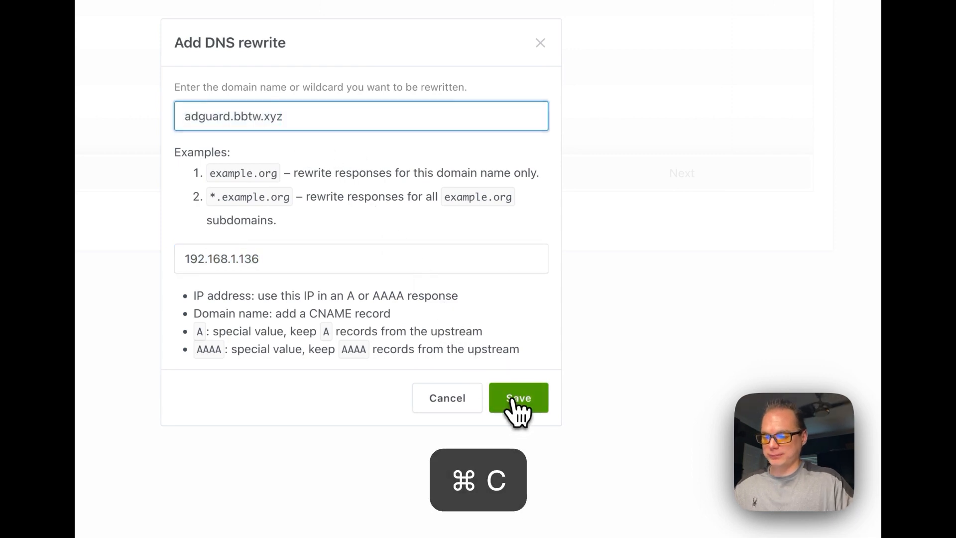
Save the adguard.bbtw.xyz rewrite pointing to 192.168.1.136
left_click(518, 397)
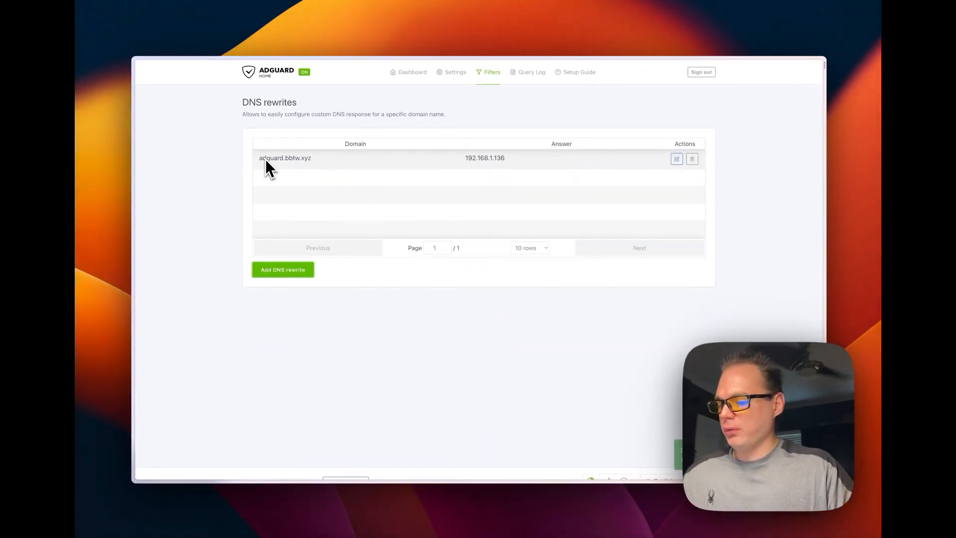
mouse_move(285, 158)
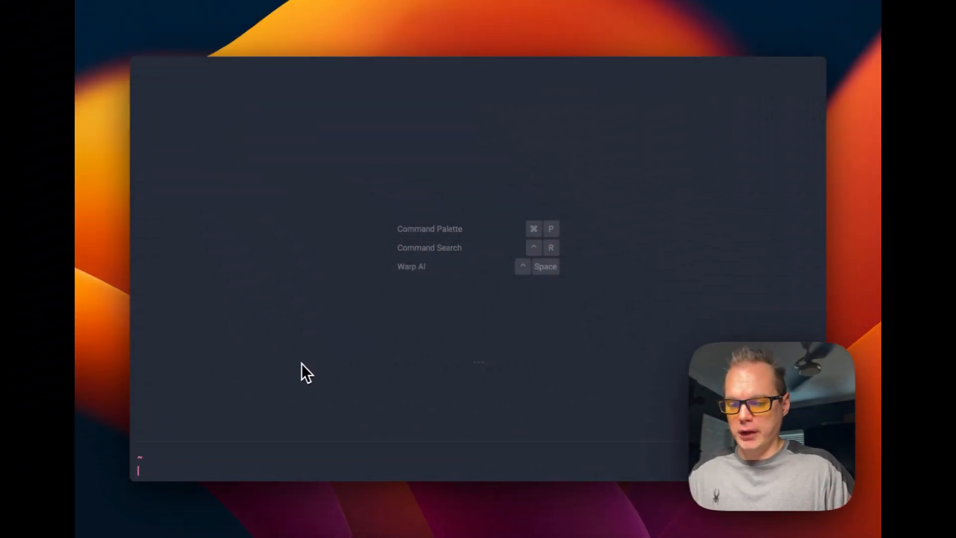
mouse_move(309, 395)
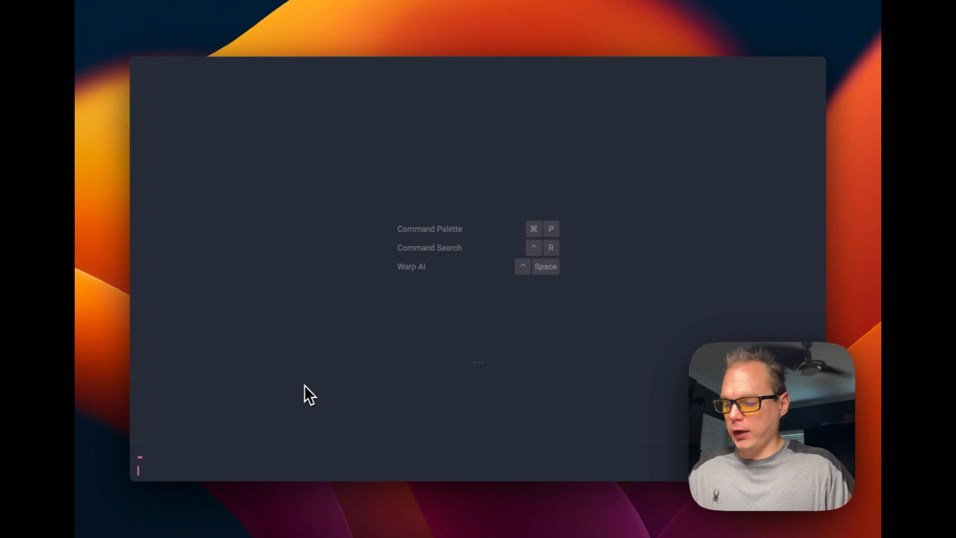
mouse_move(156, 467)
type("nslookup adguard.bbtw.xyz")
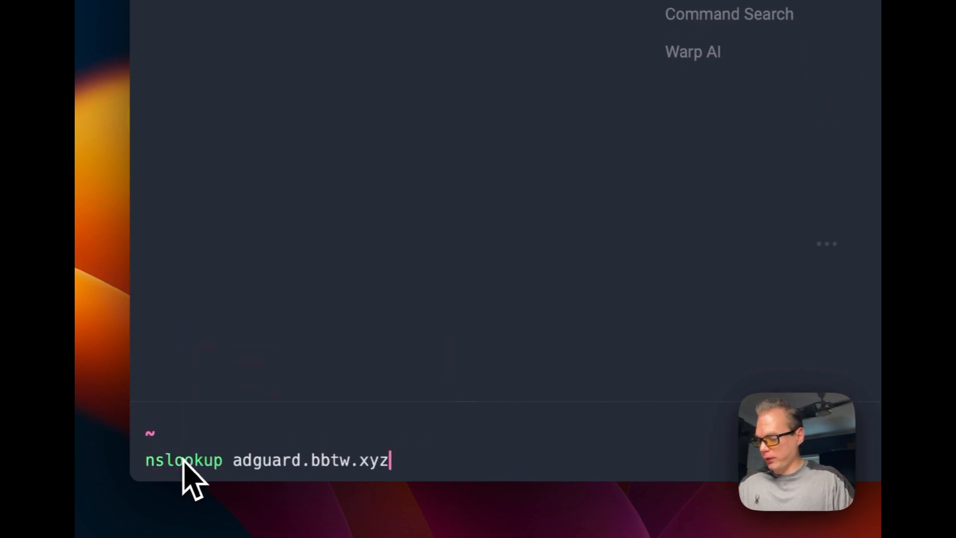
mouse_move(247, 488)
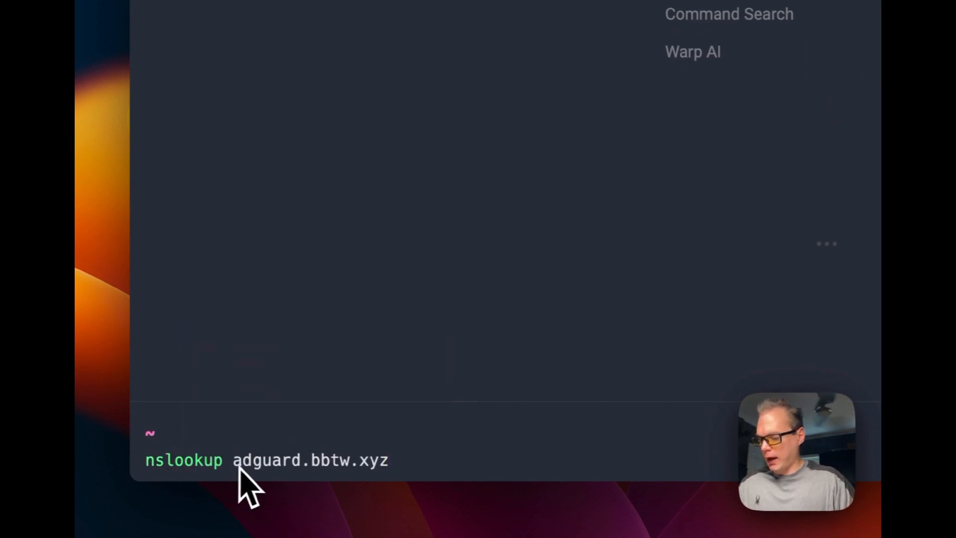
mouse_move(350, 482)
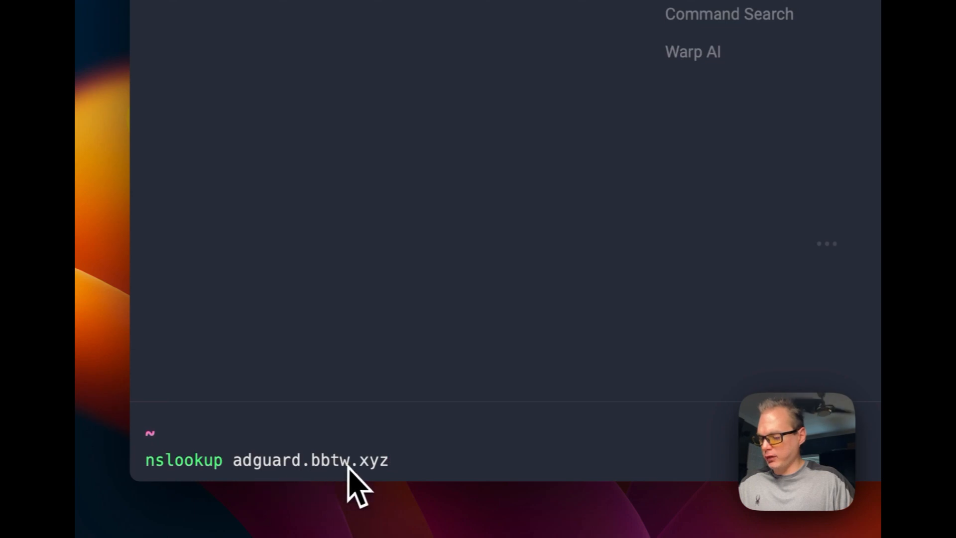
Run nslookup adguard.bbtw.xyz and confirm it resolves to 192.168.1.136
key("Return")
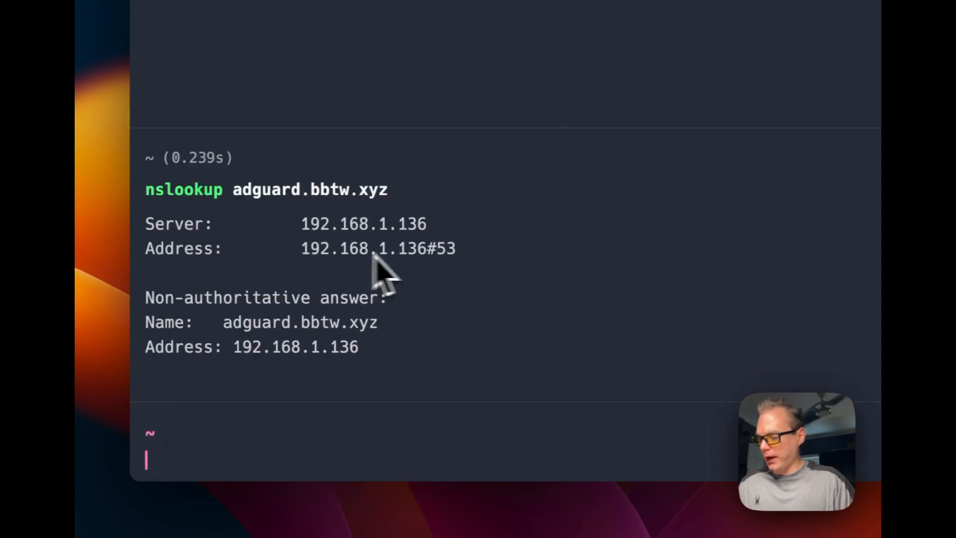
double_click(363, 224)
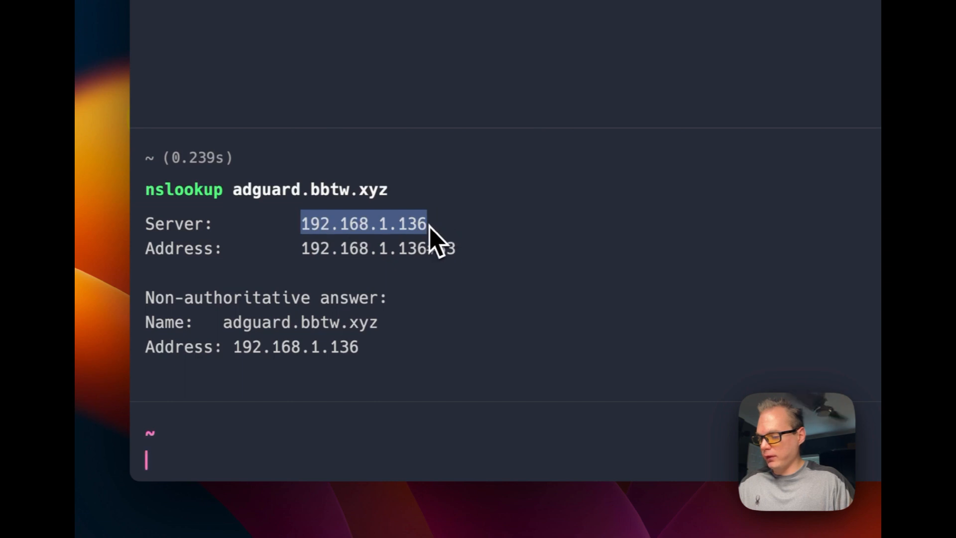
mouse_move(402, 262)
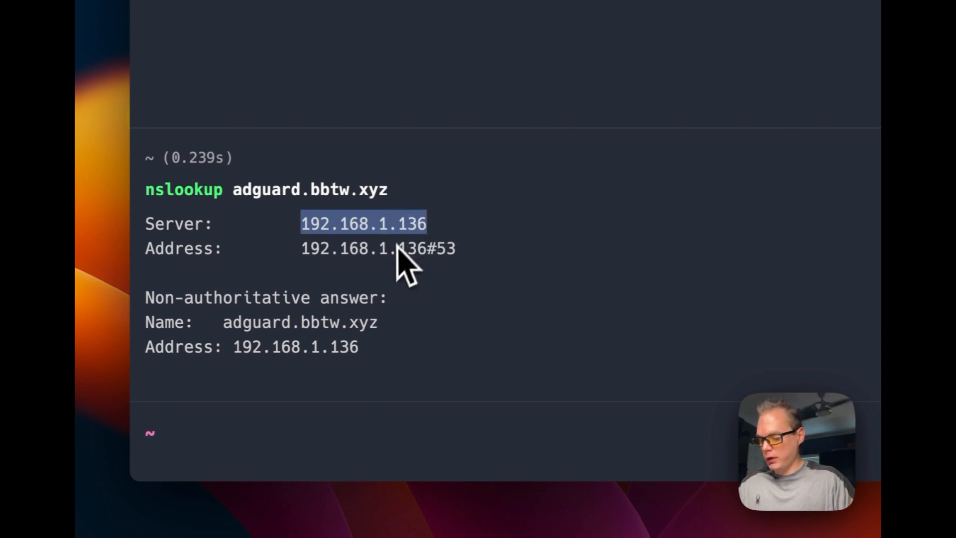
type("curl adguard.bbtw.xyz")
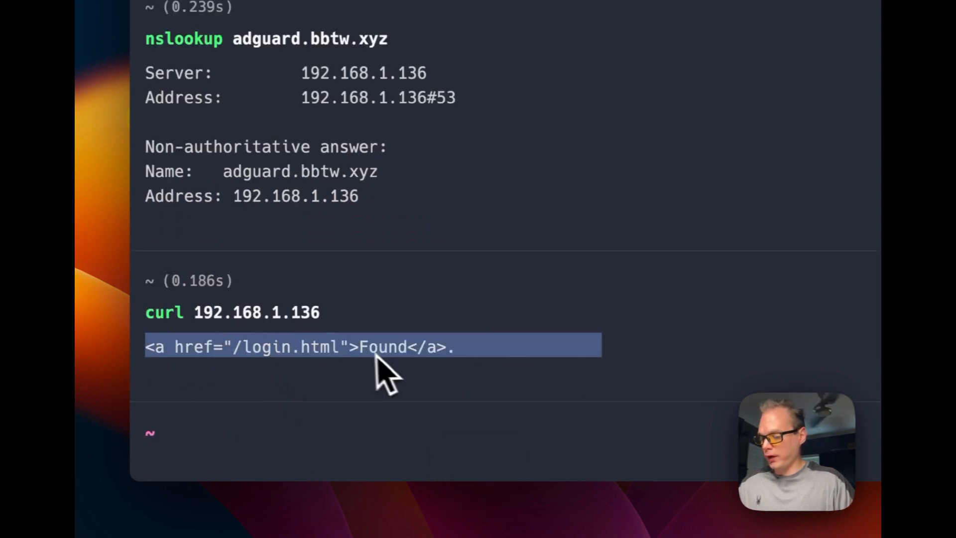
mouse_move(238, 189)
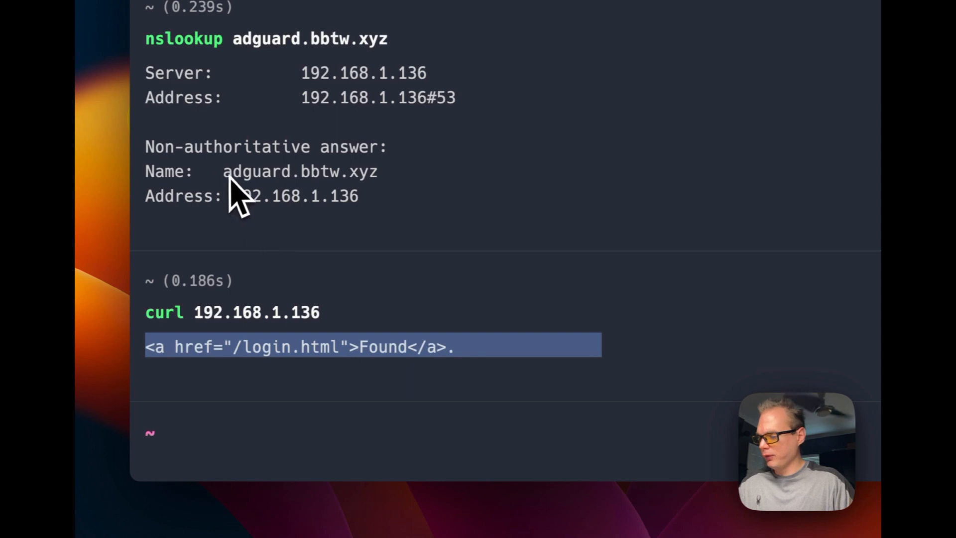
Run curl adguard.bbtw.xyz and confirm it returns the same login.html redirect
key("cmd+c")
type("curl adguard.bbtw.xyz")
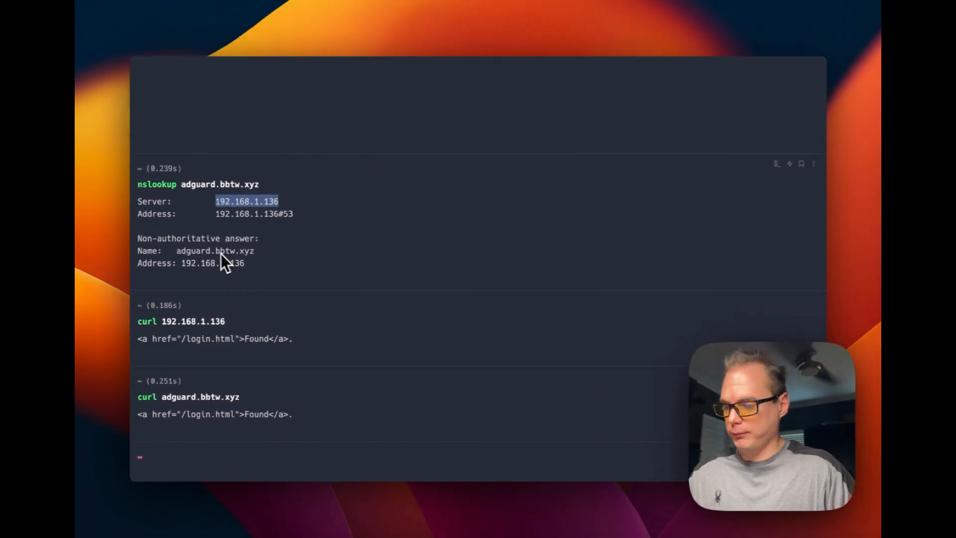
mouse_move(391, 342)
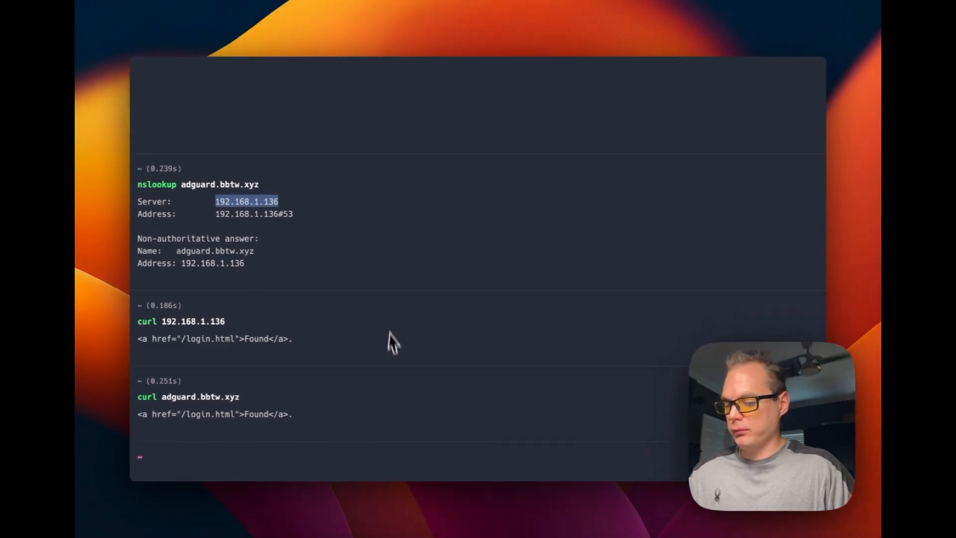
mouse_move(310, 354)
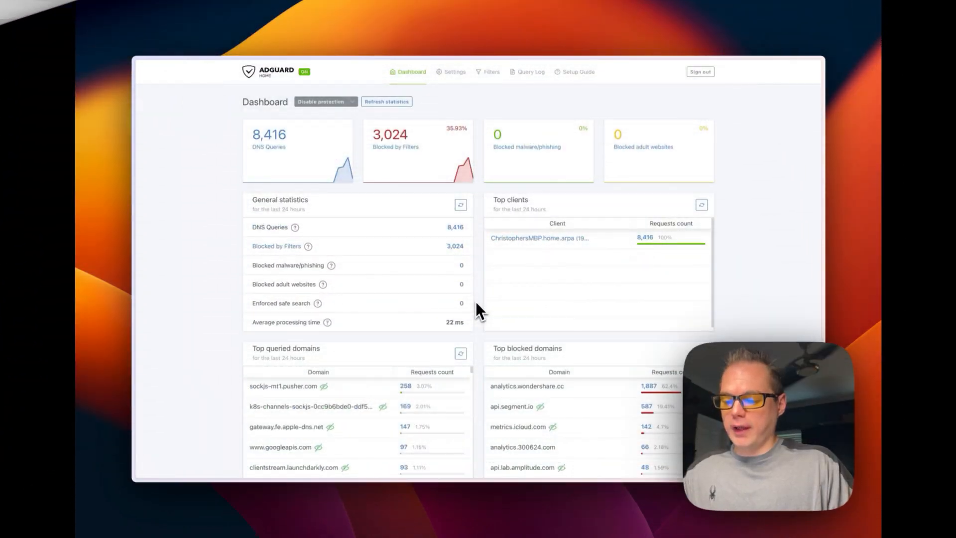
mouse_move(511, 307)
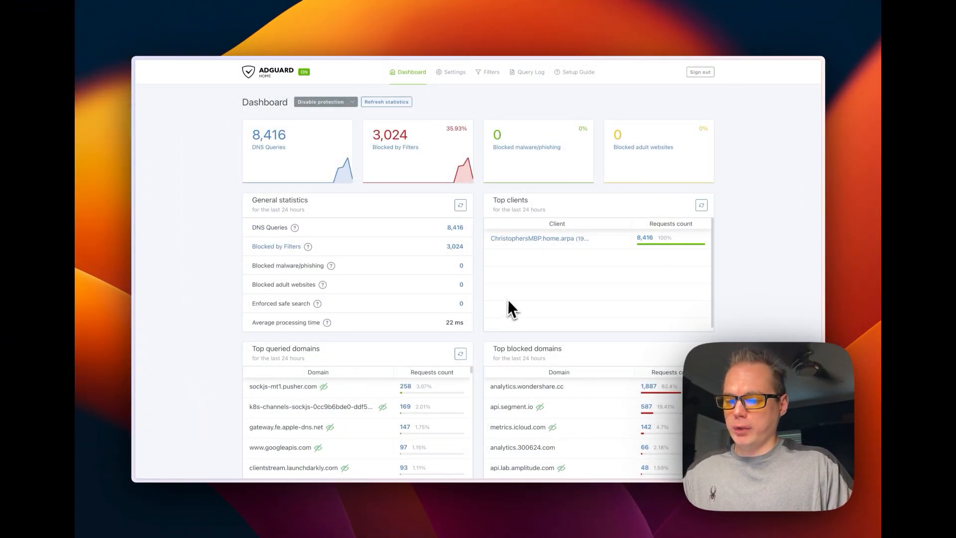
mouse_move(485, 303)
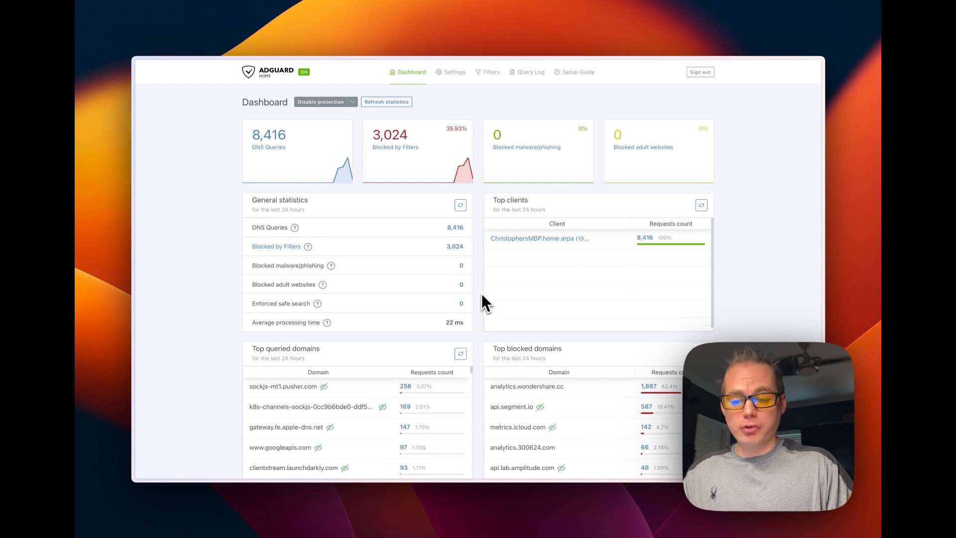
mouse_move(480, 302)
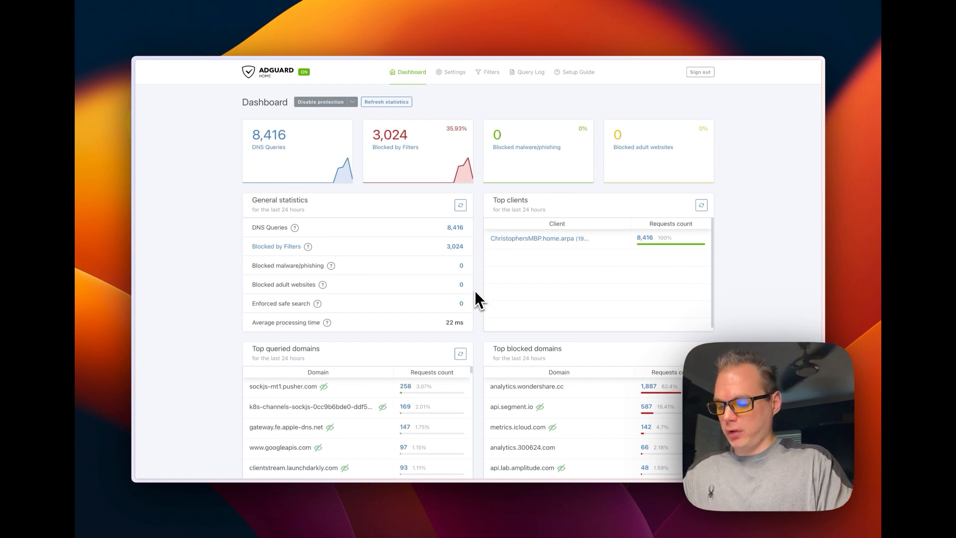
Open a new browser tab to load adguard.bbtw.xyz
key("cmd+t")
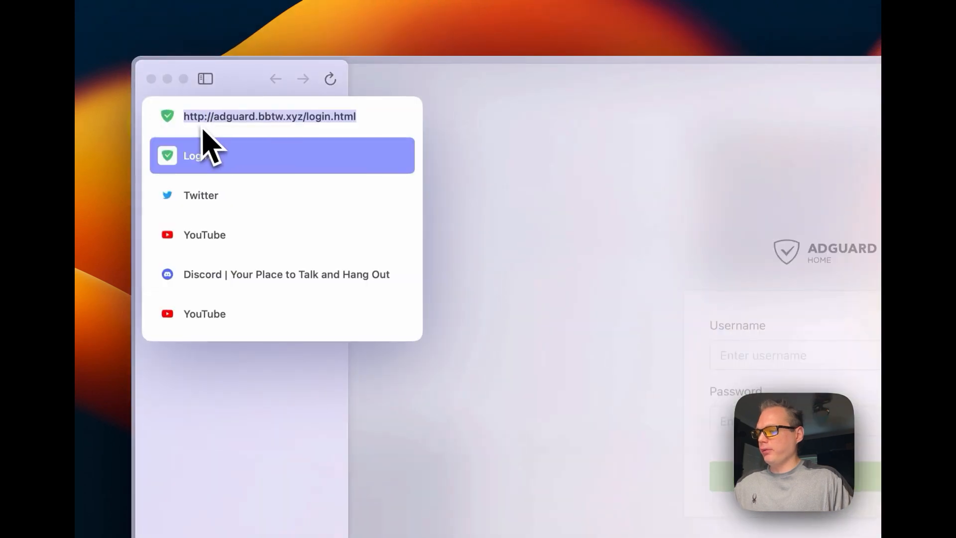
mouse_move(249, 138)
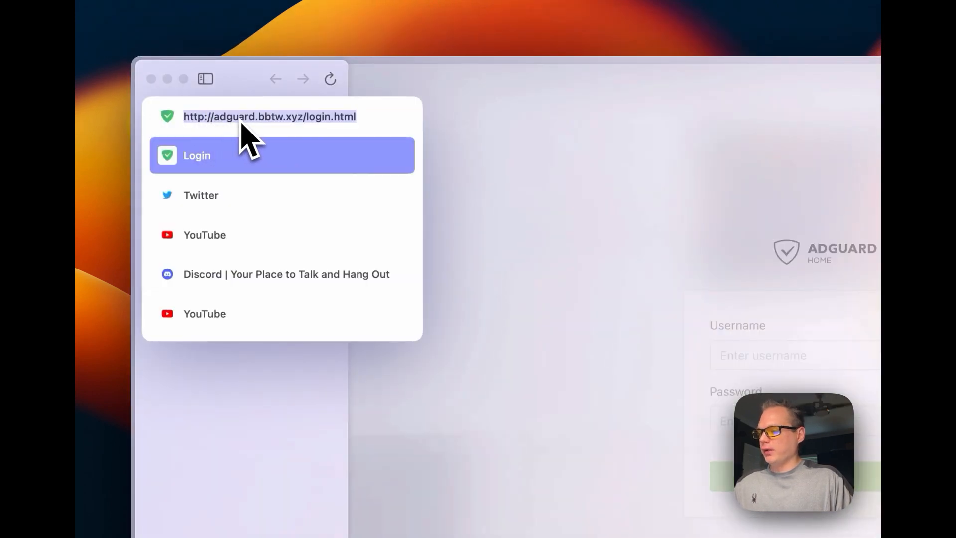
mouse_move(296, 140)
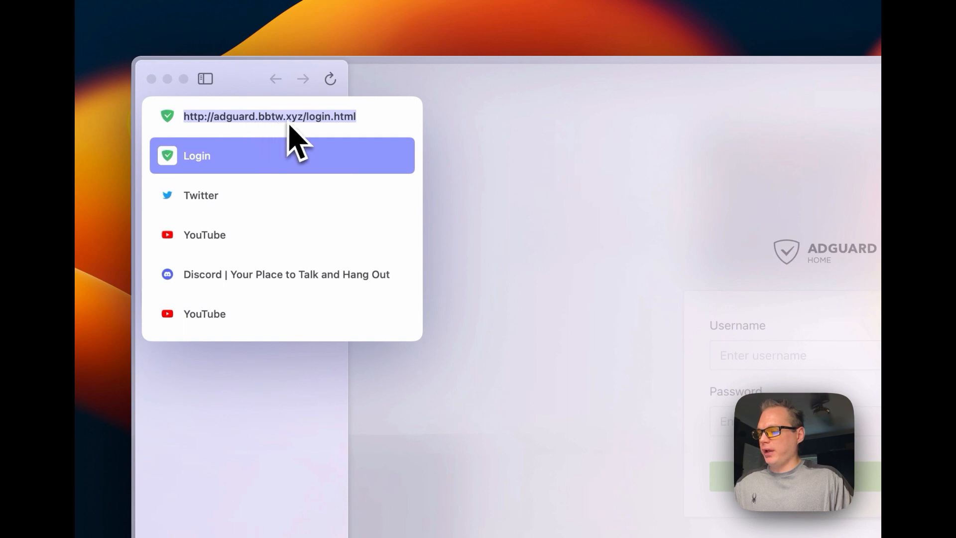
mouse_move(357, 141)
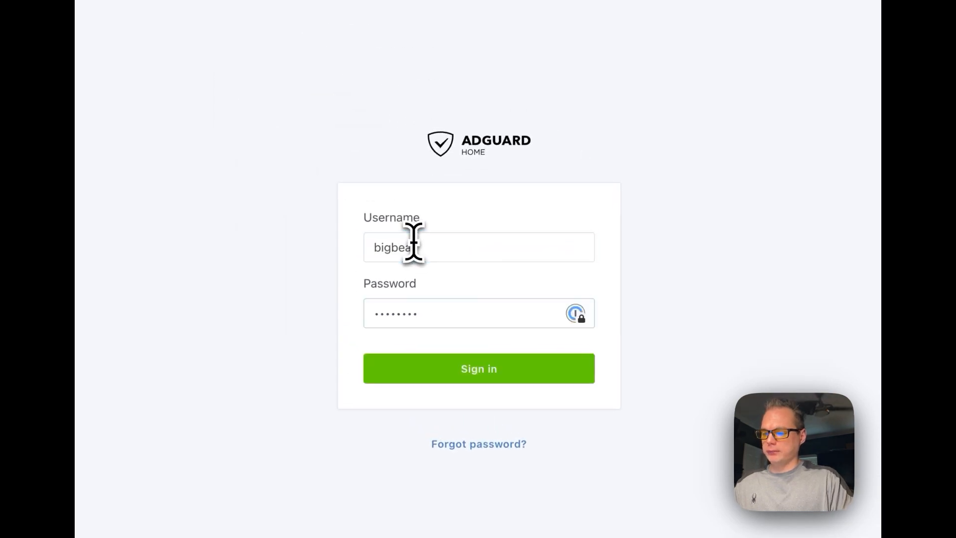
Sign in at adguard.bbtw.xyz and reload with DevTools, showing remote address 192.168.1.136:80
left_click(478, 369)
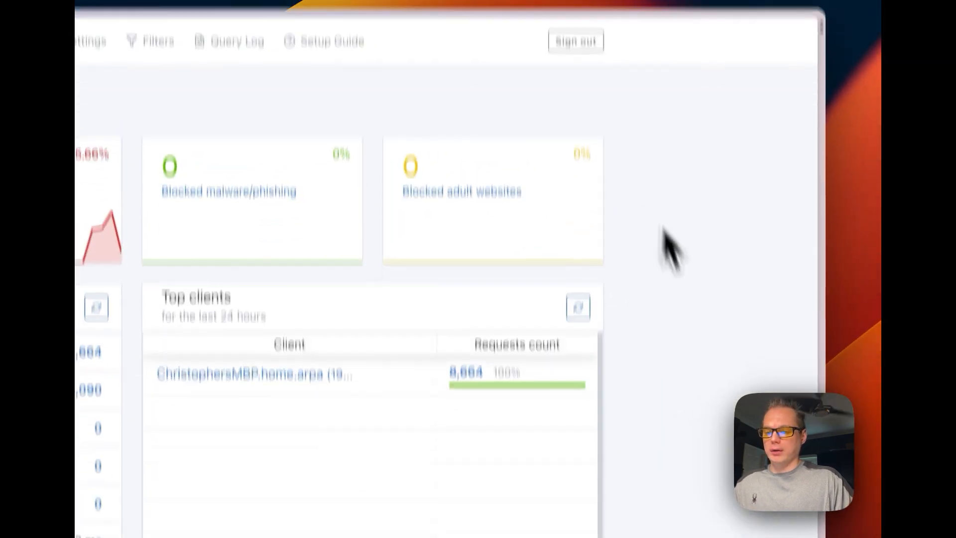
scroll("down", 3)
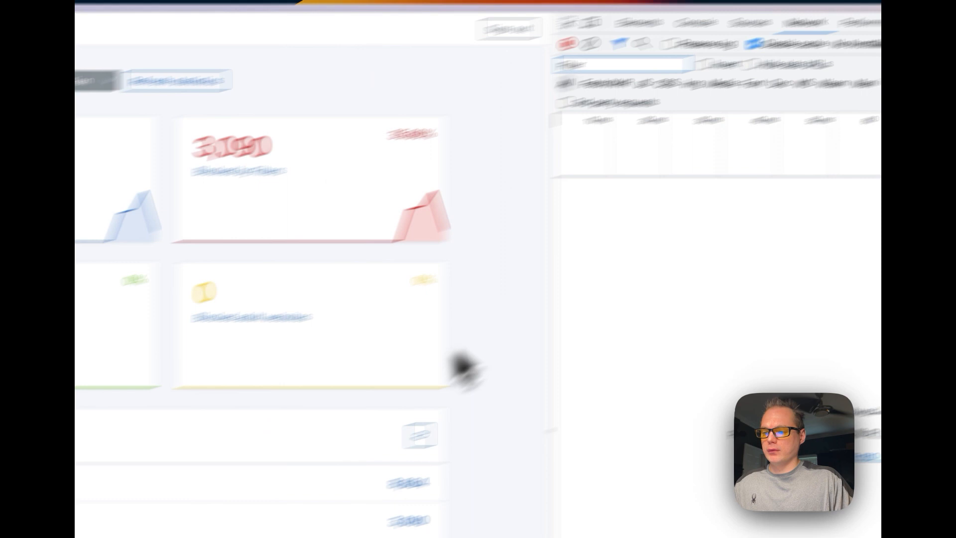
key("cmd+r")
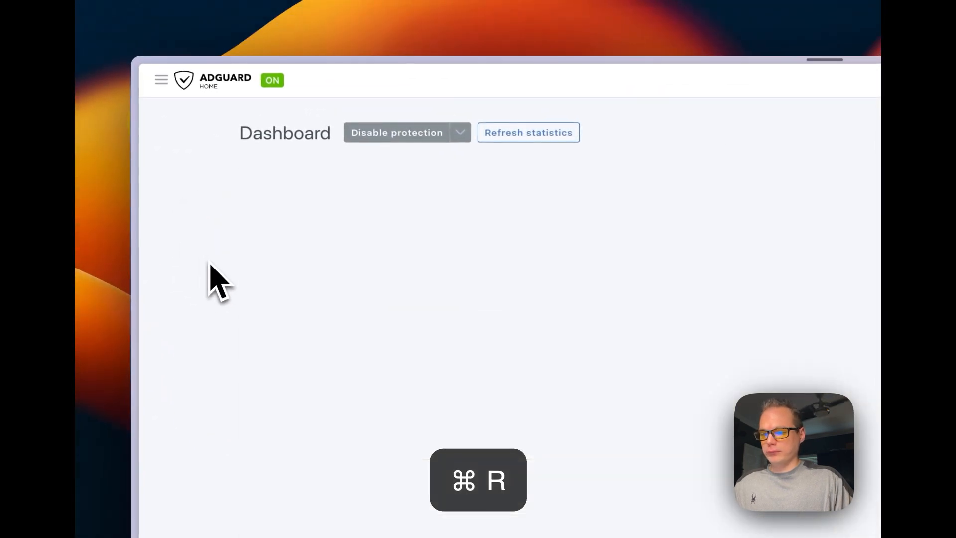
key("cmd+r")
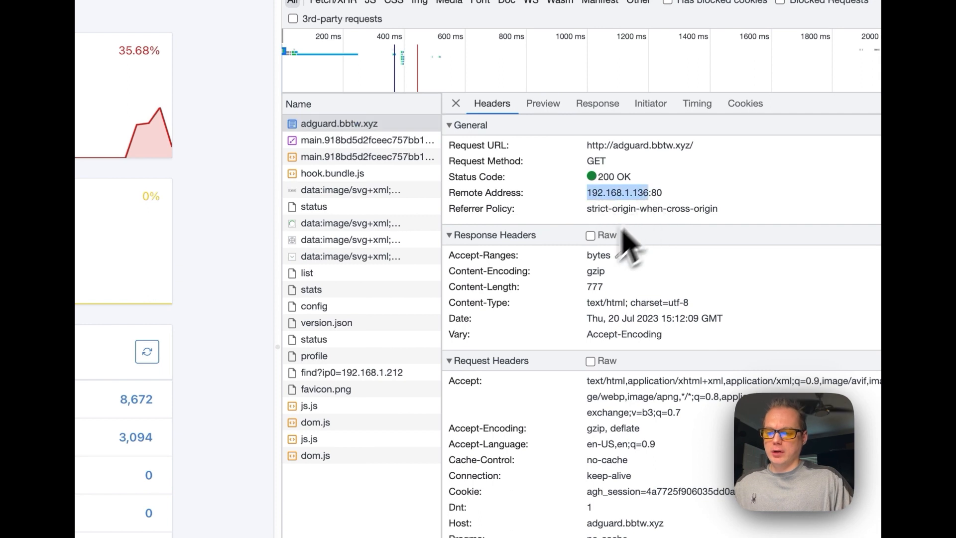
mouse_move(622, 219)
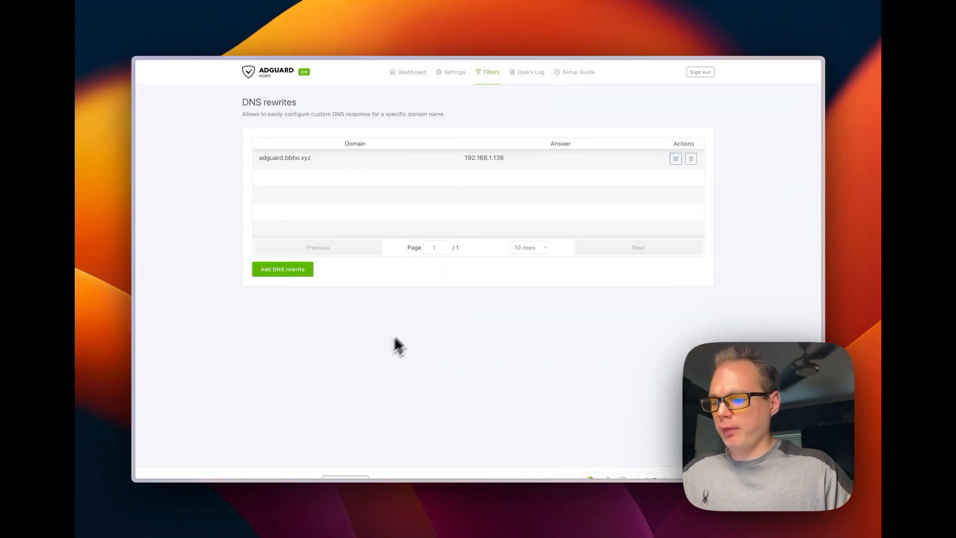
mouse_move(293, 189)
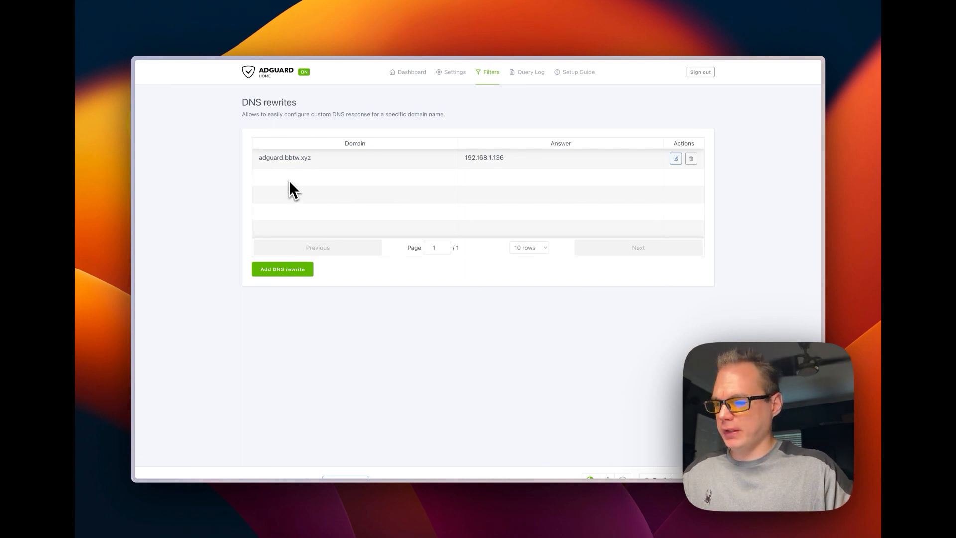
mouse_move(305, 205)
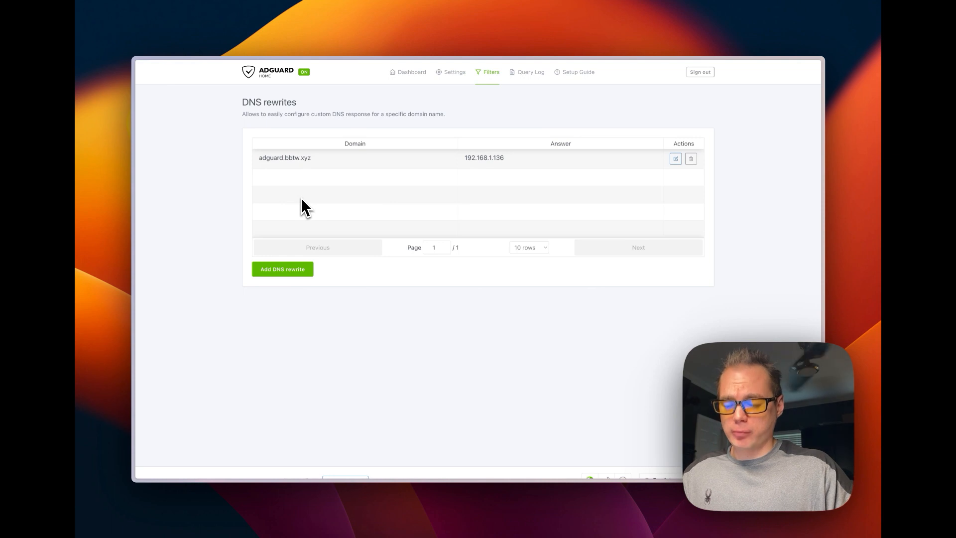
mouse_move(323, 227)
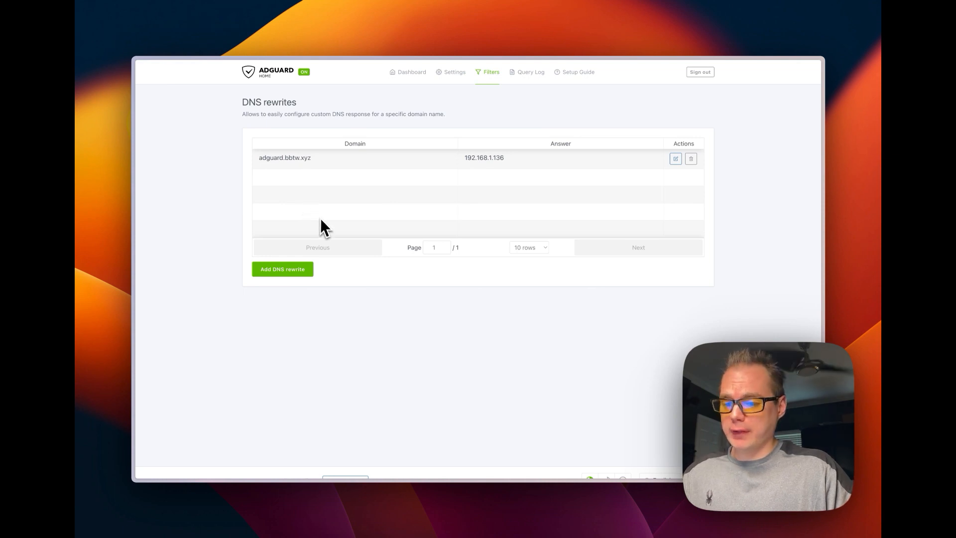
mouse_move(383, 252)
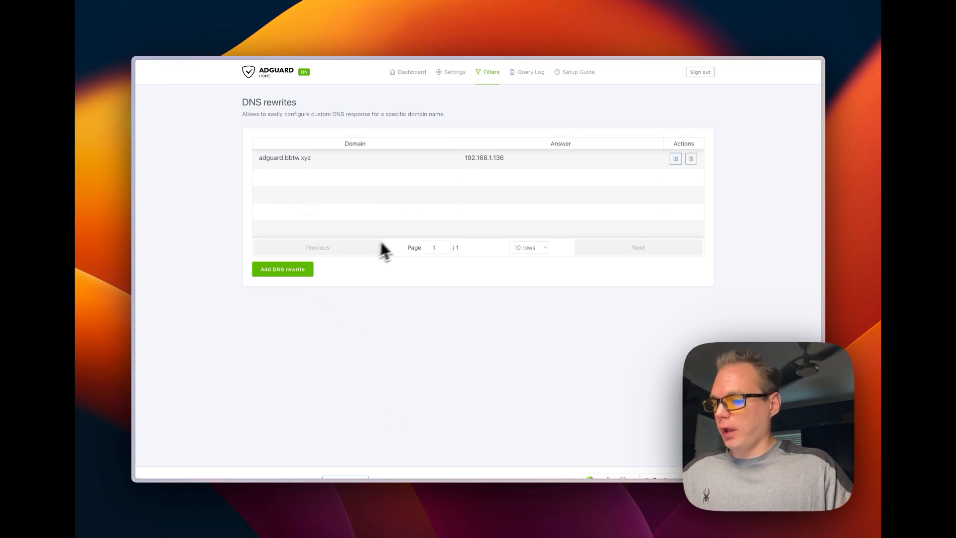
Zoom in on the rewrites list holding only the adguard.bbtw.xyz entry
key("ctrl+plus")
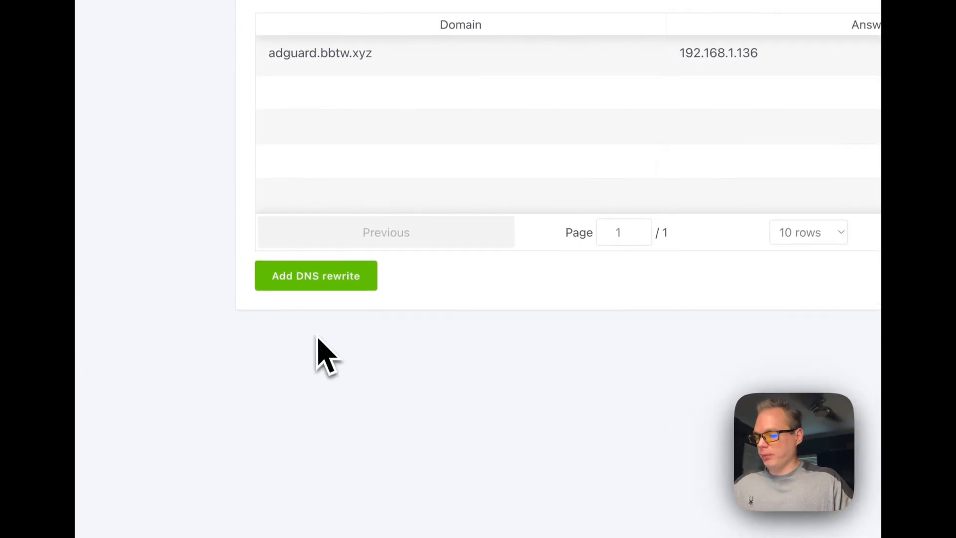
Add and save rewrite cosmos.bbtw.xyz → 192.168.1.186, then copy the domain
left_click(315, 275)
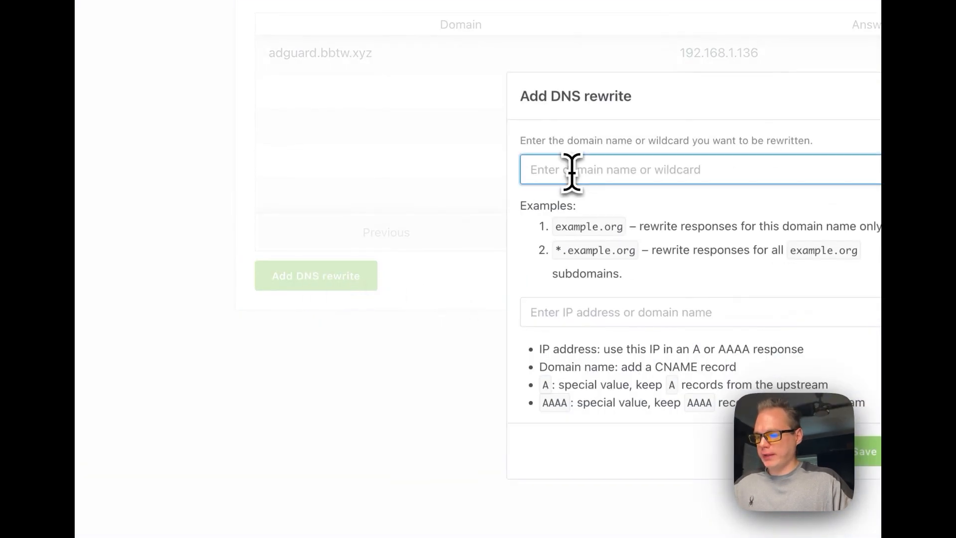
type("com")
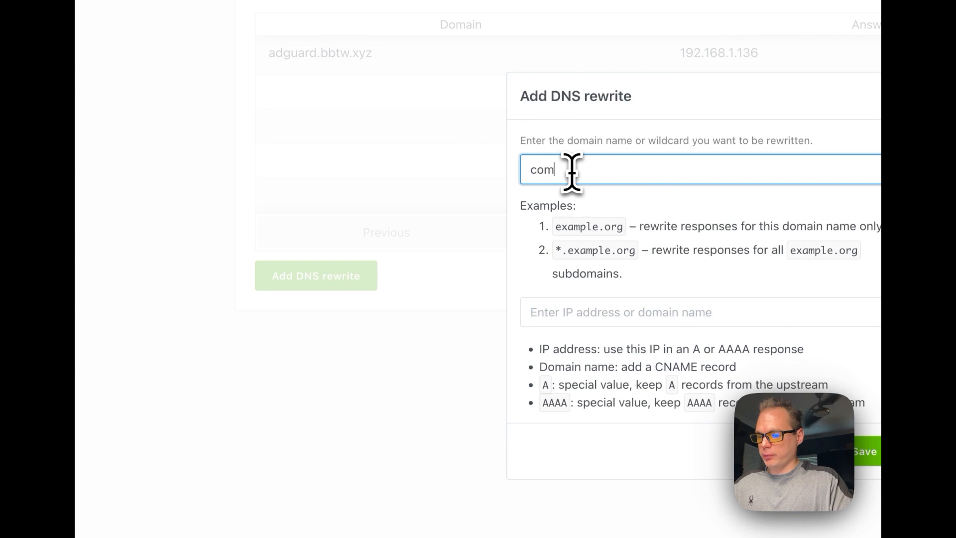
type("cosmo.bbtw.xyz")
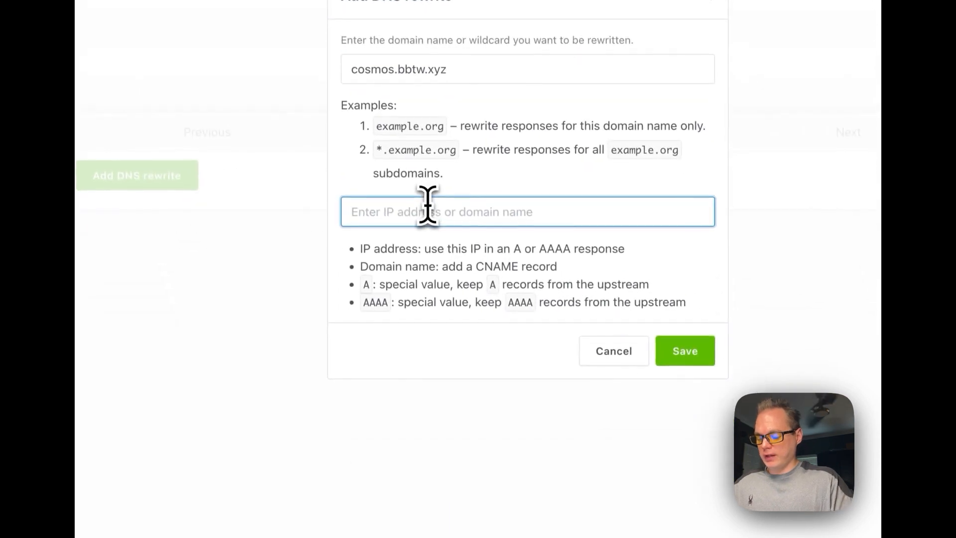
type("192.168.1.186")
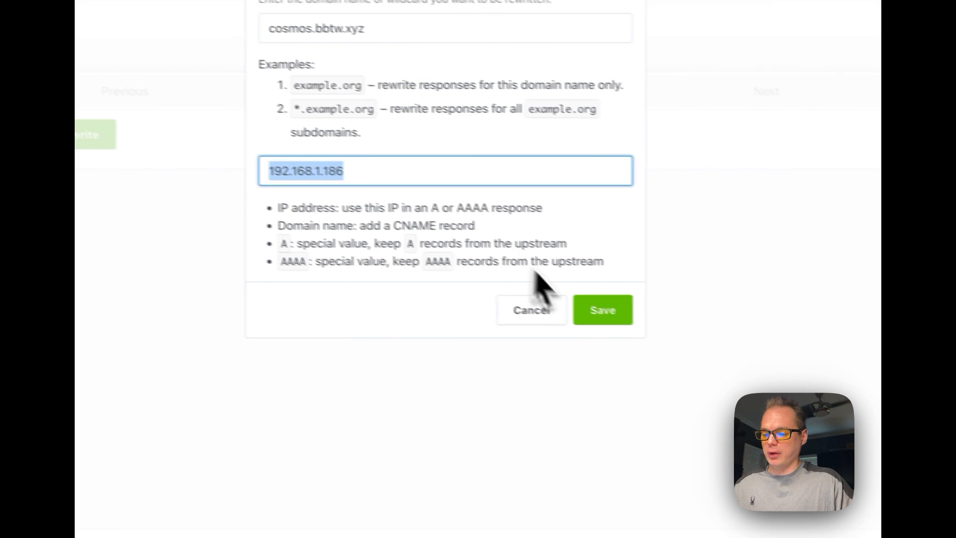
left_click(602, 310)
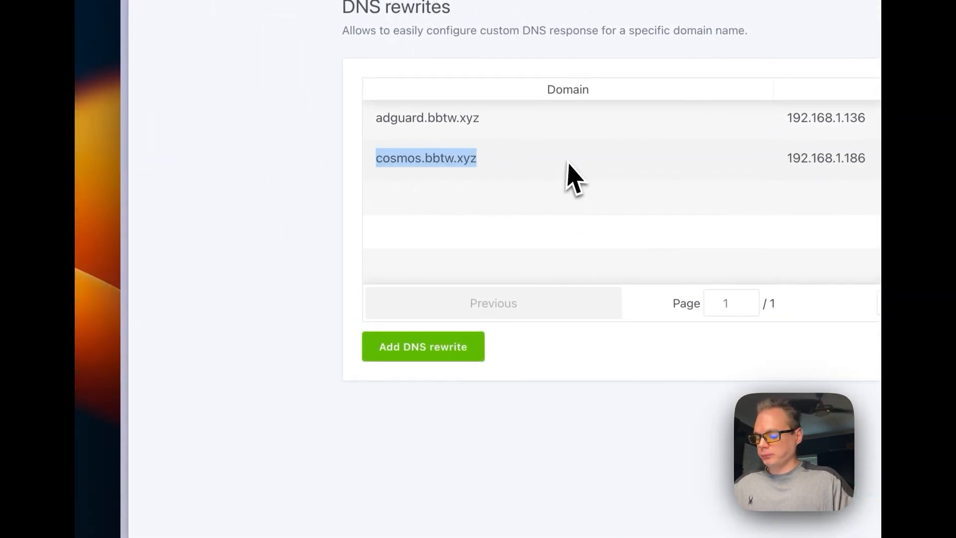
mouse_move(375, 231)
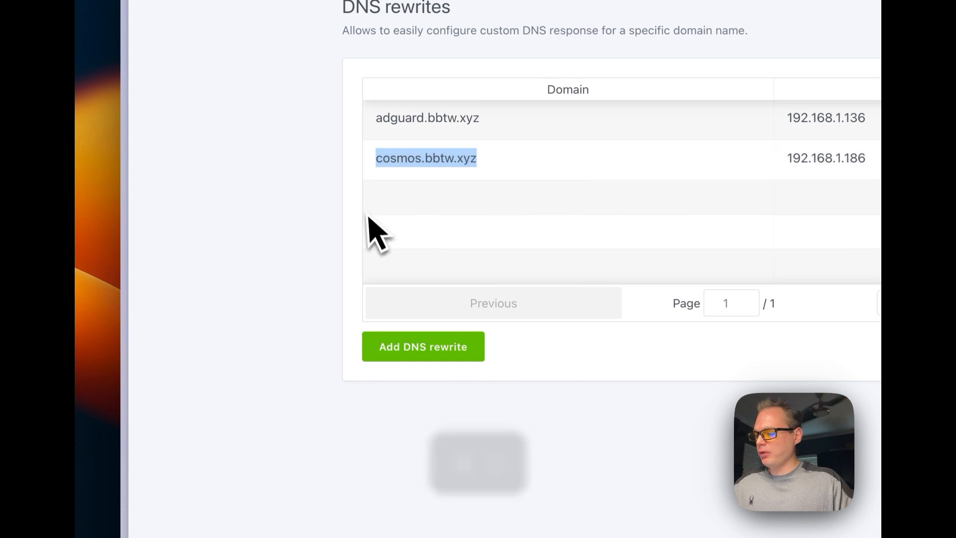
key("cmd+v")
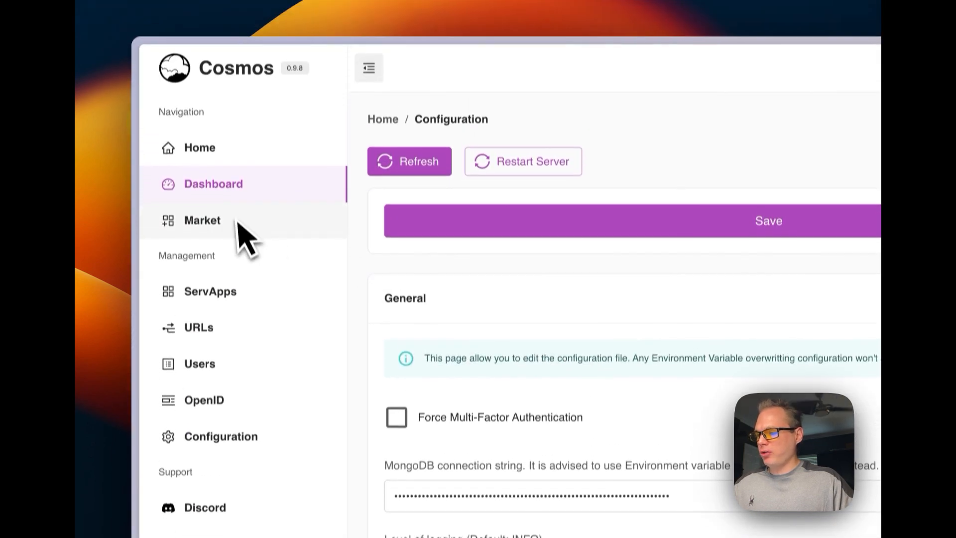
Set the Cosmos HTTP hostname to cosmos.bbtw.xyz, save, and refresh to apply it
left_click(200, 148)
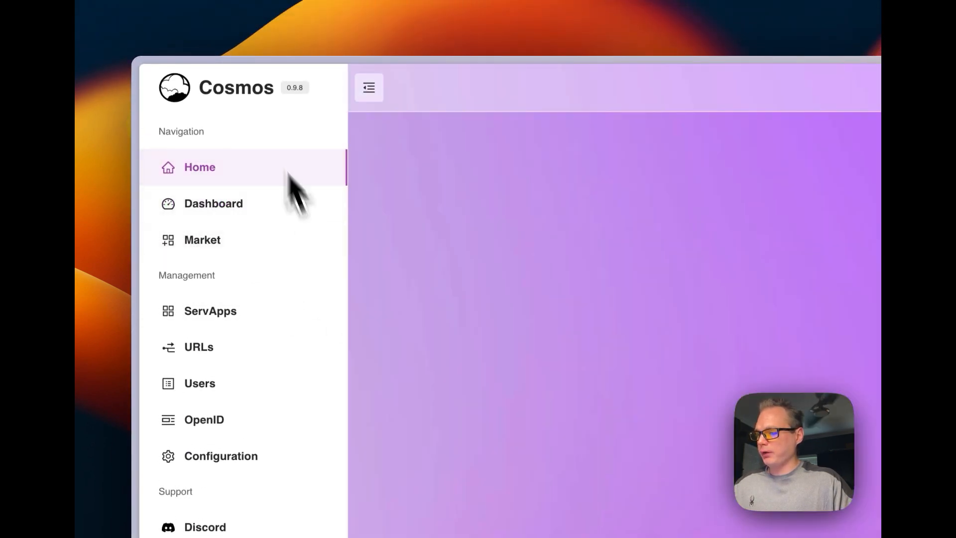
scroll("down", 3)
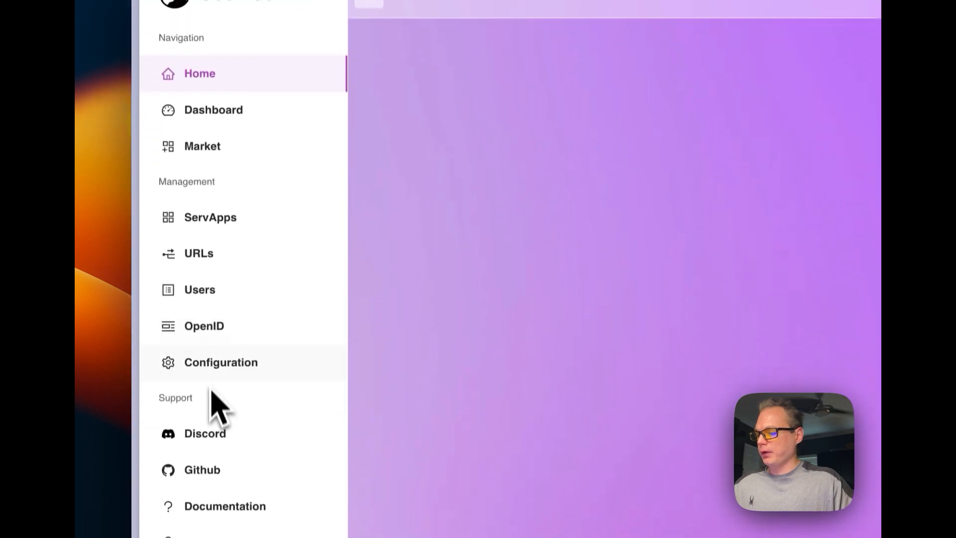
left_click(220, 361)
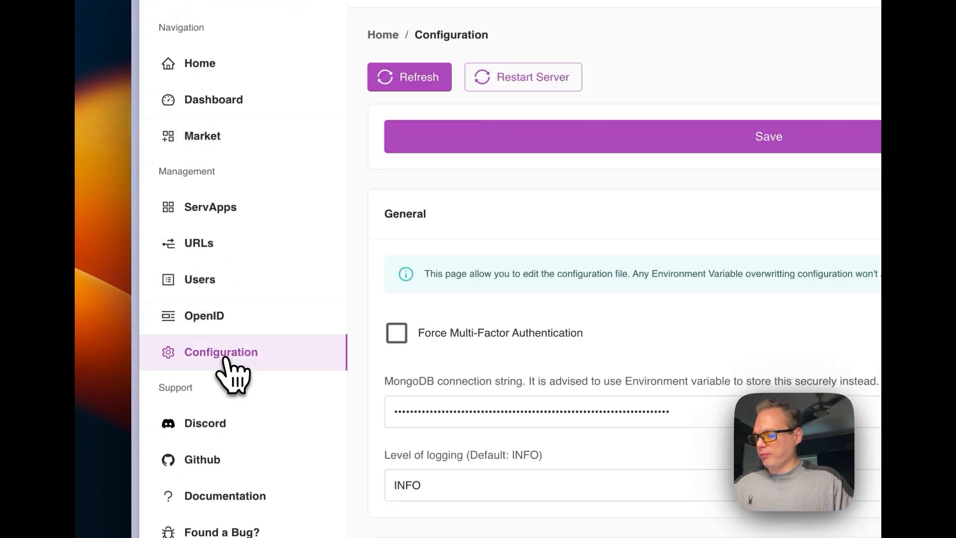
scroll("down", 3)
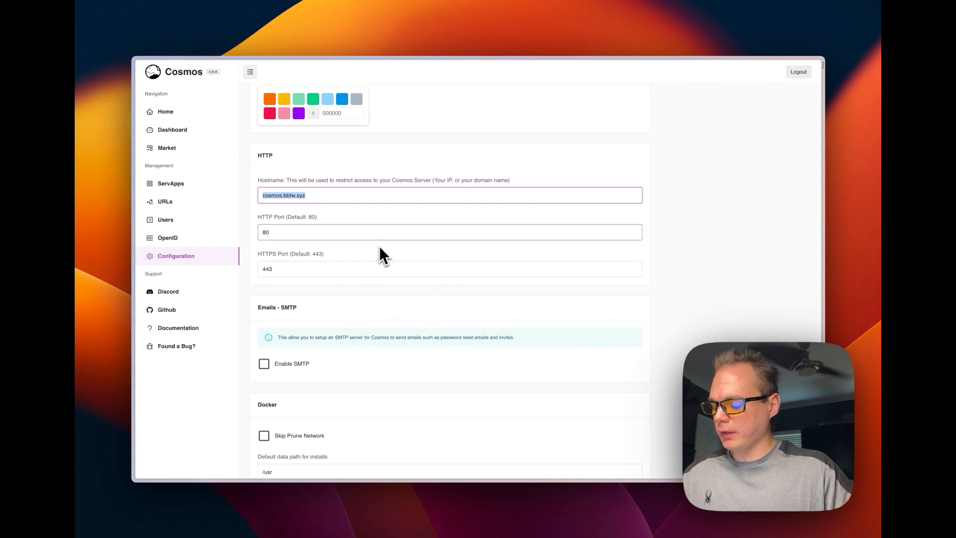
scroll("down", 3)
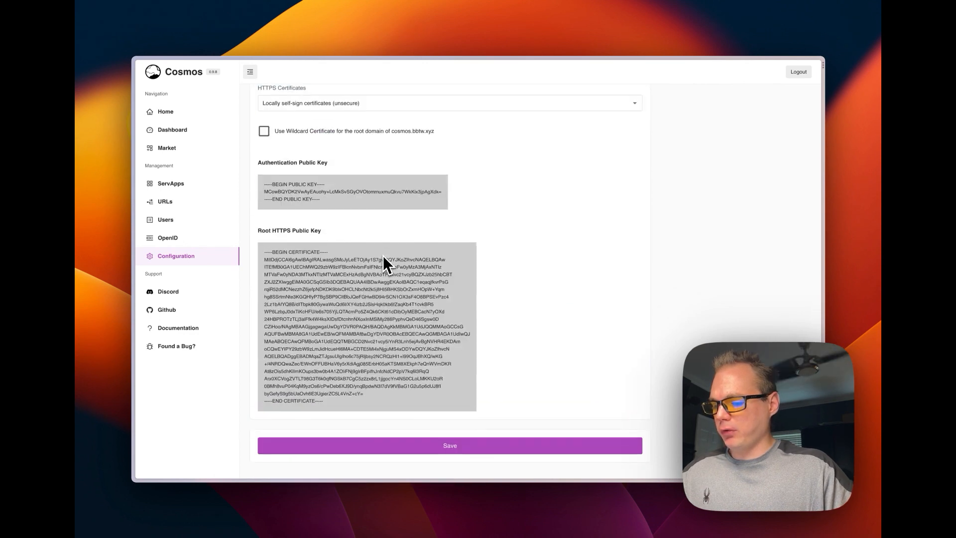
left_click(450, 445)
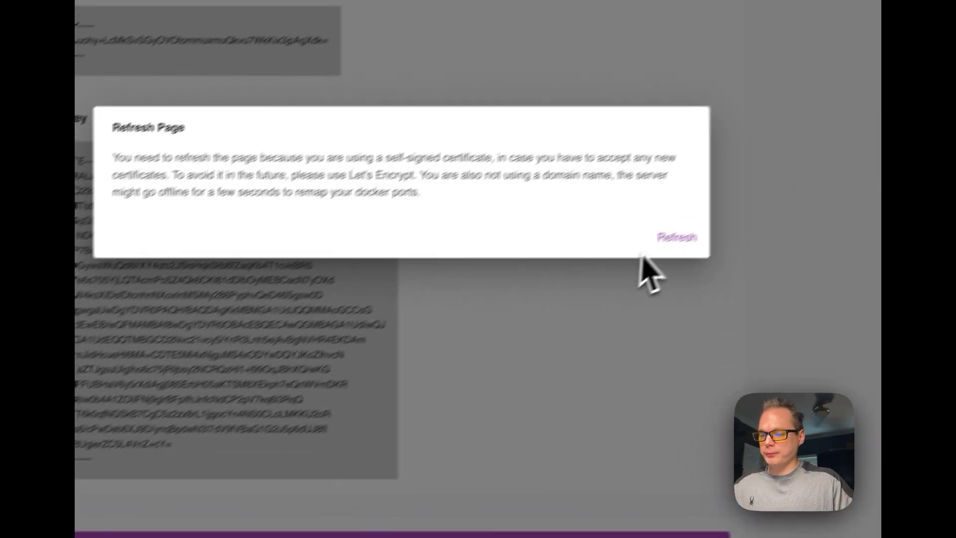
left_click(676, 237)
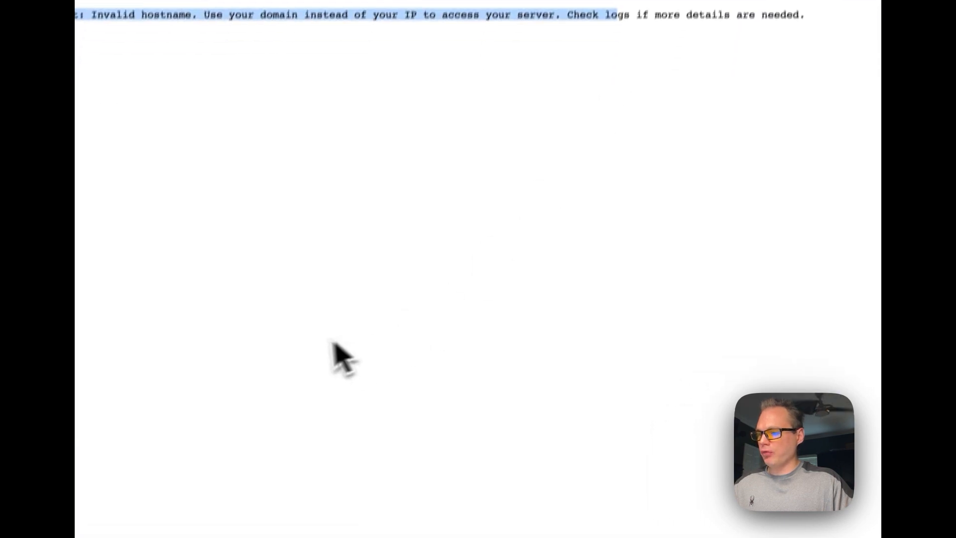
key("cmd+r")
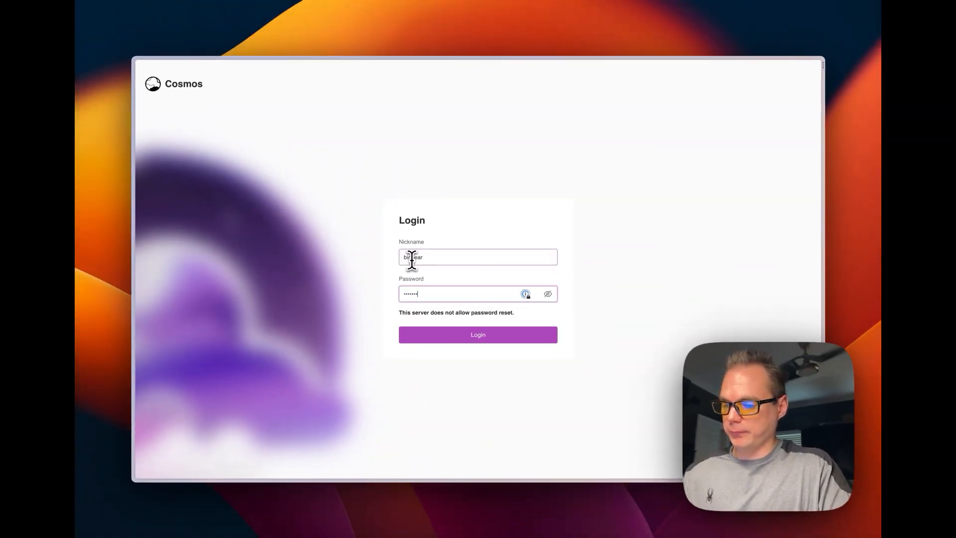
Log into Cosmos and confirm Configuration still lists cosmos.bbtw.xyz as HTTP Hostname
left_click(478, 335)
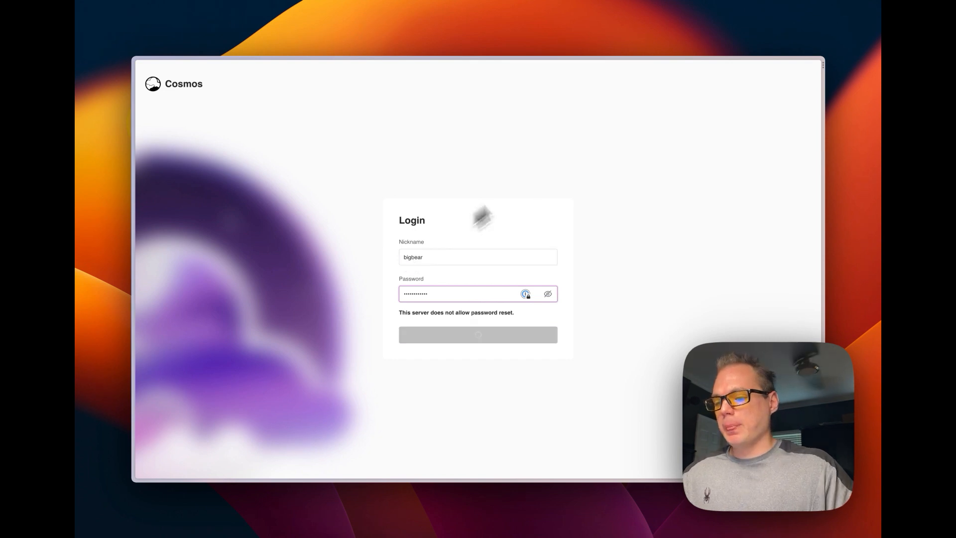
left_click(478, 334)
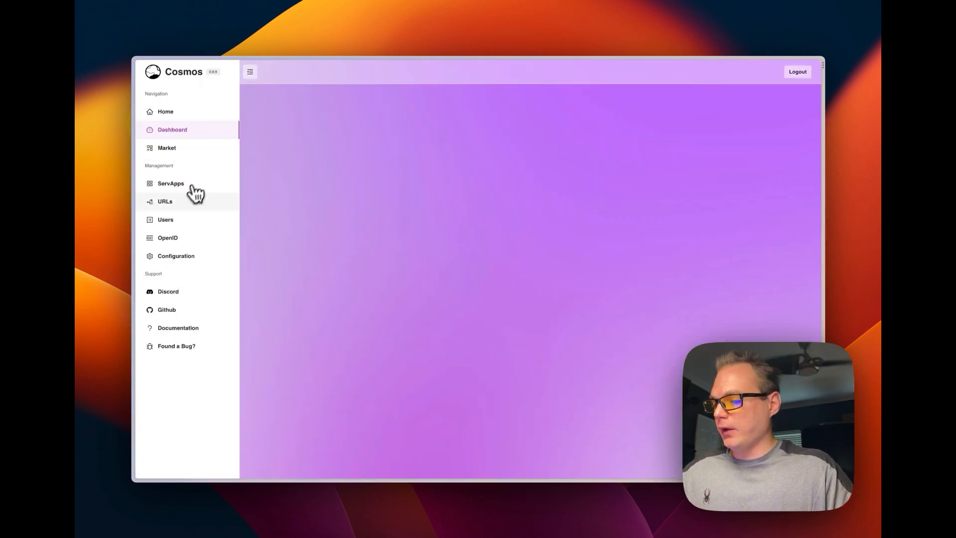
left_click(176, 255)
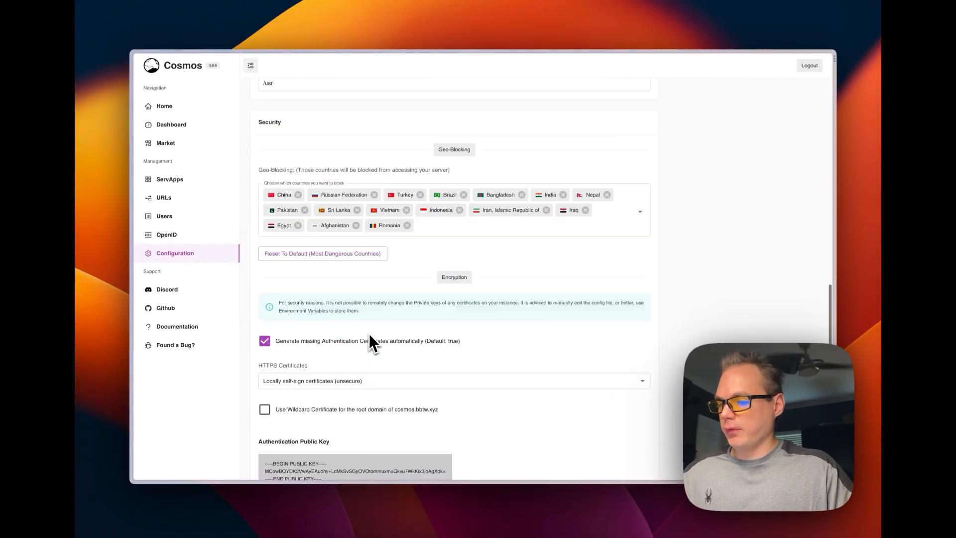
scroll("up", 3)
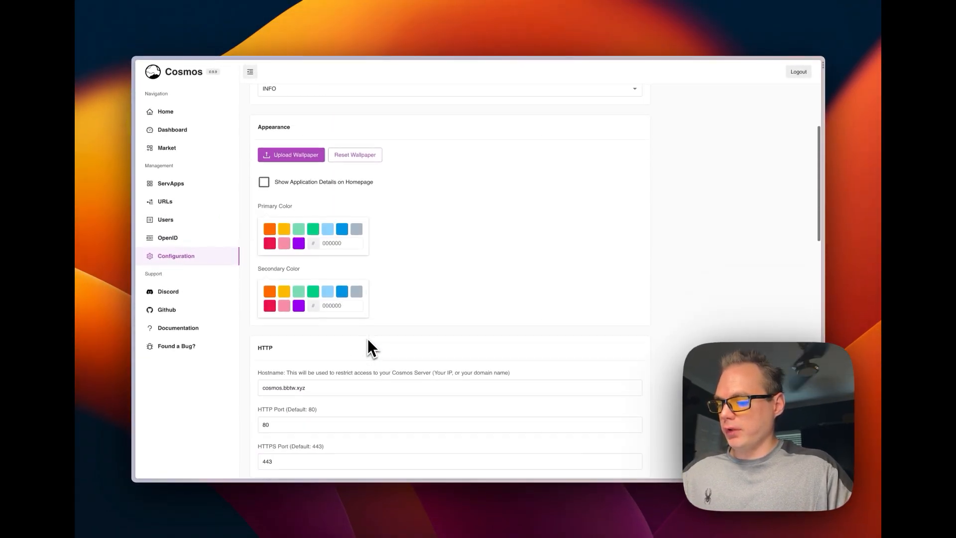